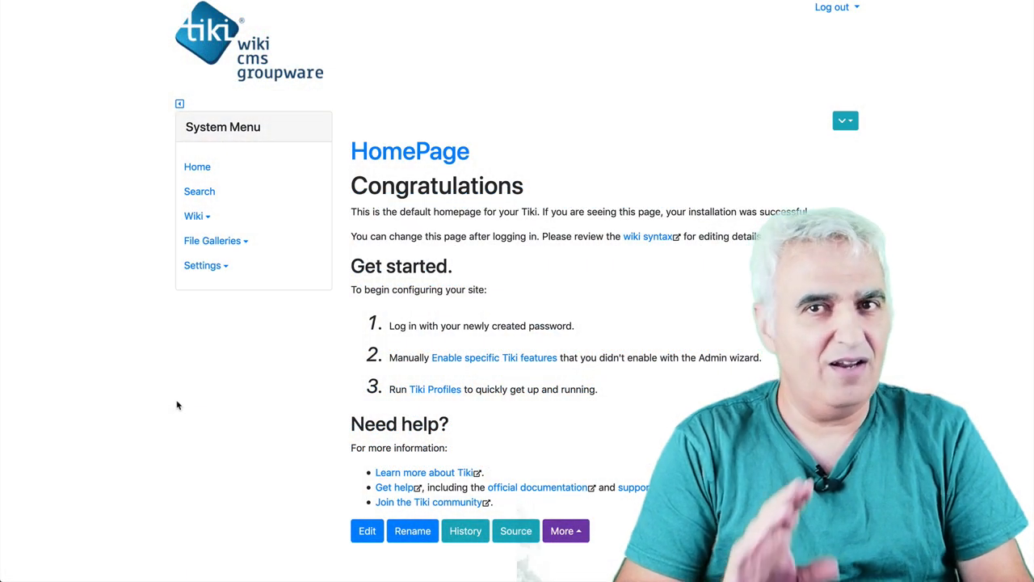
Step: Navigate through Settings > Control Panels and Tools to the Server Check report
{"action": "left_click", "coordinate": [204, 265]}
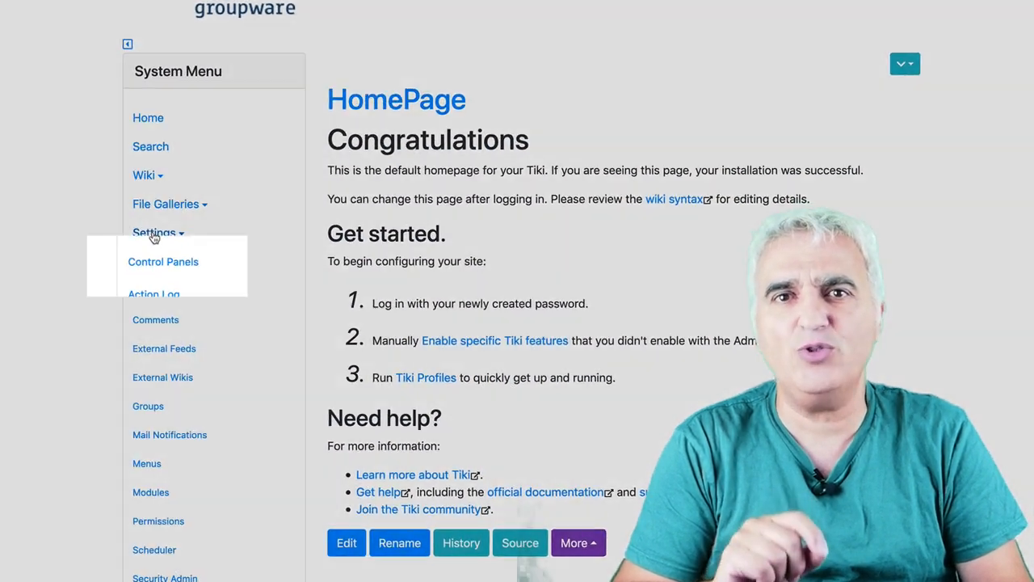
{"action": "left_click", "coordinate": [163, 262]}
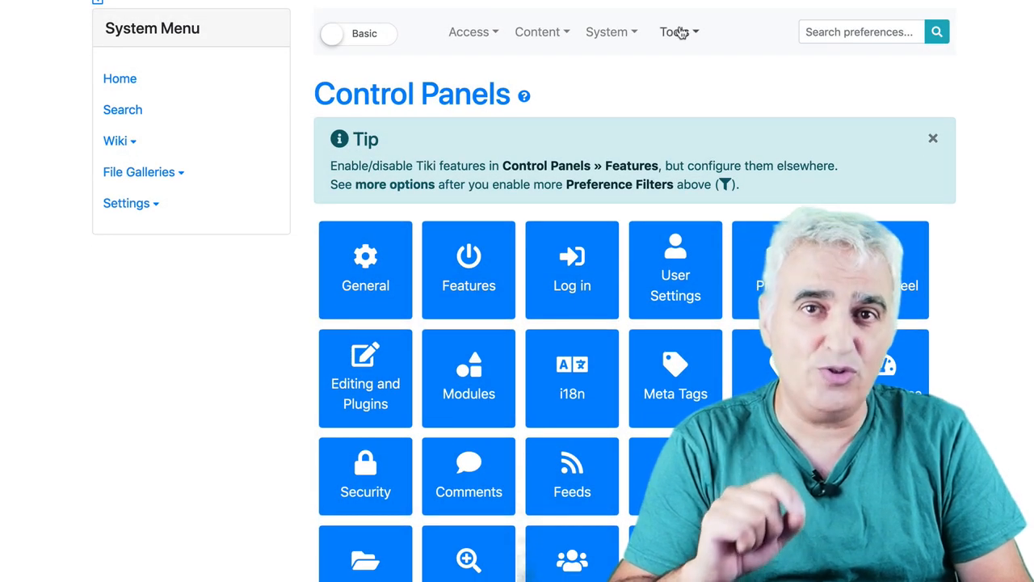
{"action": "left_click", "coordinate": [676, 33]}
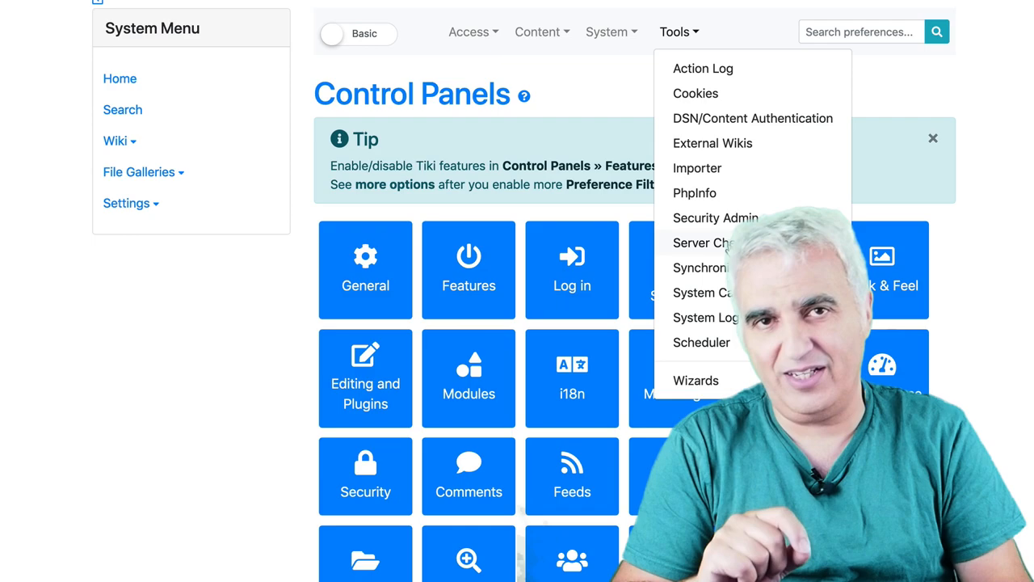
{"action": "left_click", "coordinate": [712, 243]}
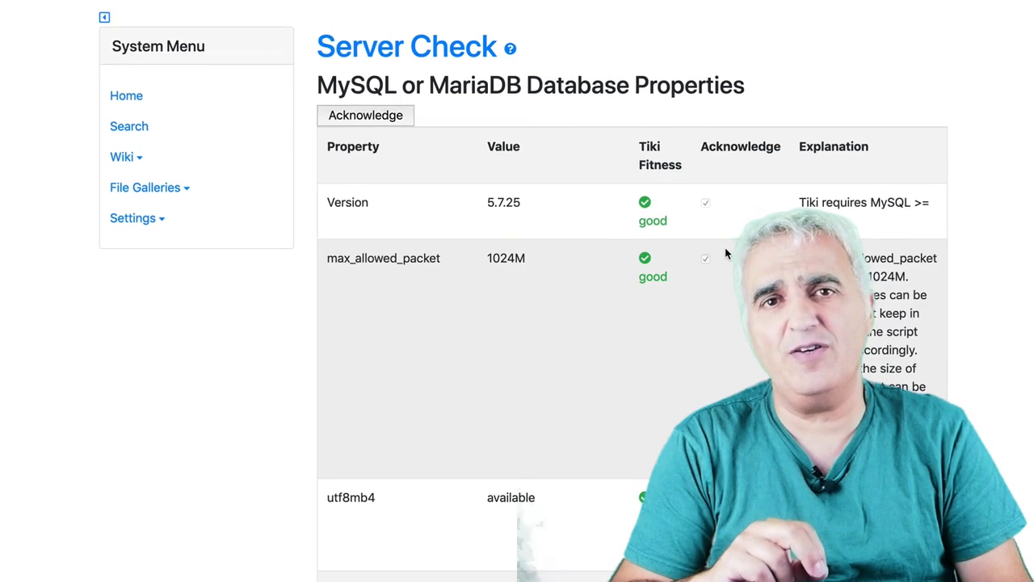
Step: Scroll through the Server Check report's database and PHP property results
{"action": "scroll", "scroll_direction": "down", "scroll_amount": 3}
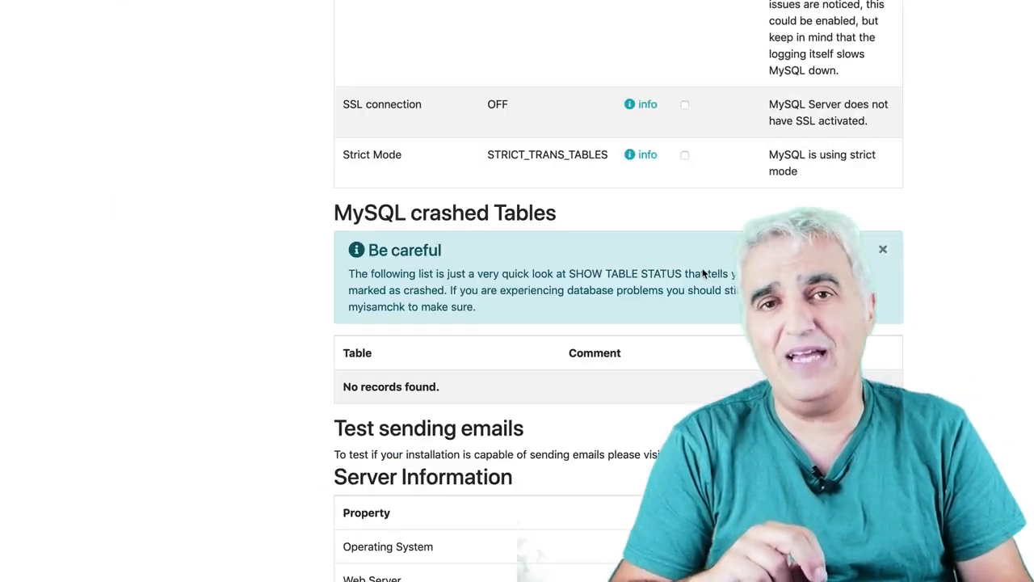
{"action": "scroll", "scroll_direction": "down", "scroll_amount": 3}
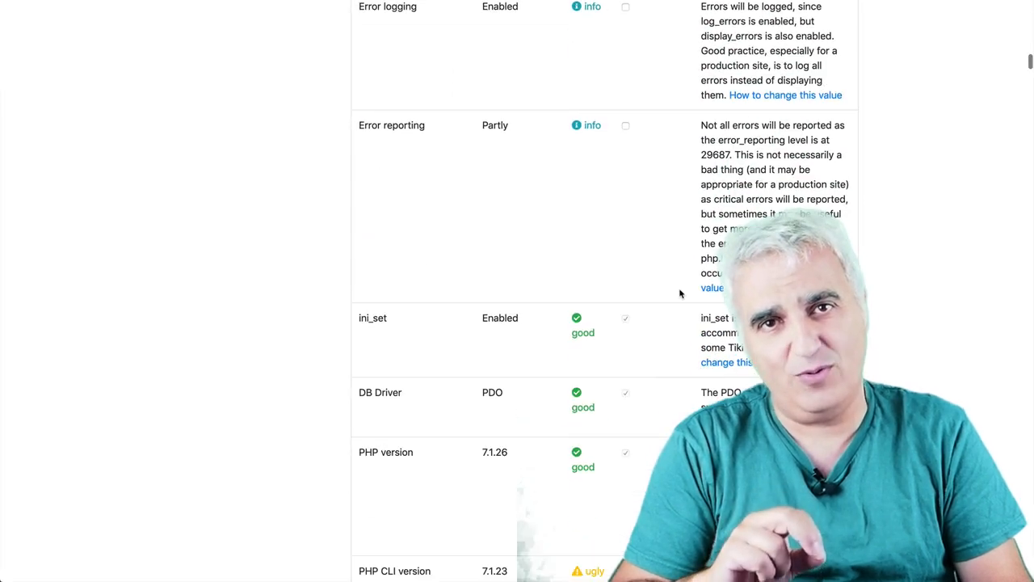
{"action": "scroll", "scroll_direction": "down", "scroll_amount": 3}
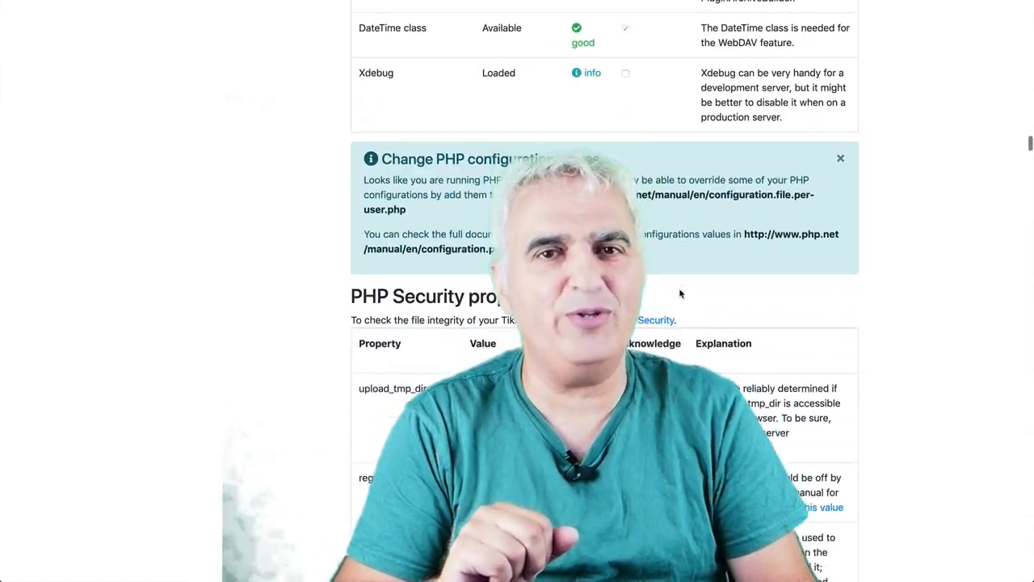
{"action": "scroll", "scroll_direction": "down", "scroll_amount": 3}
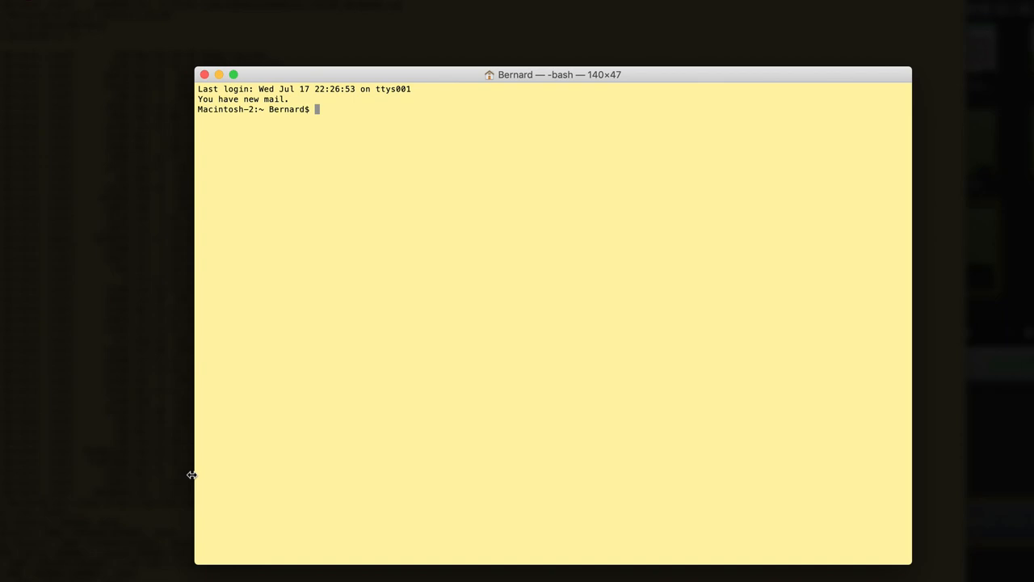
{"action": "mouse_move", "coordinate": [287, 314]}
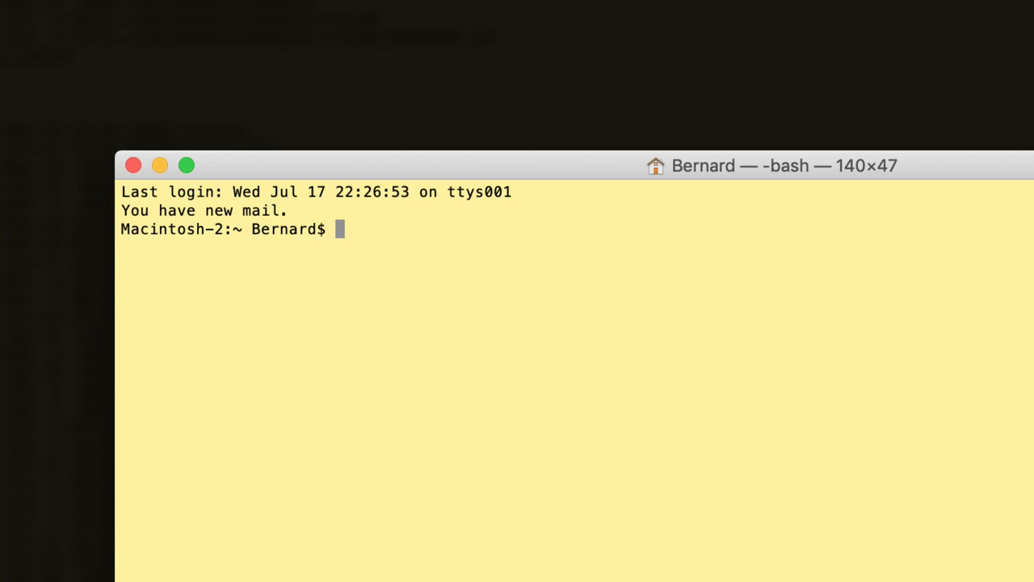
Step: Run git --version, reporting git version 2.22.0
{"action": "type", "text": "g"}
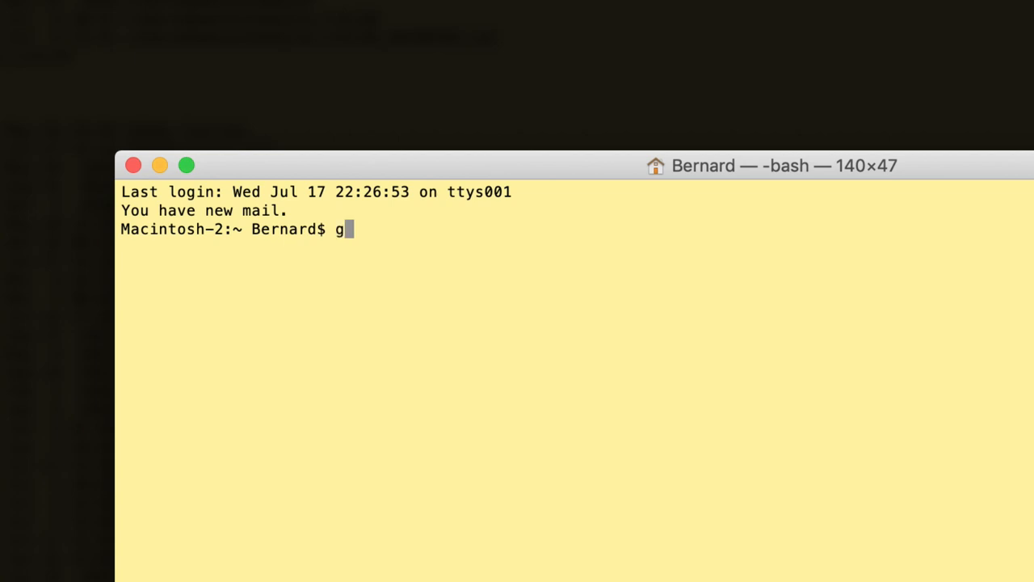
{"action": "type", "text": "it --version"}
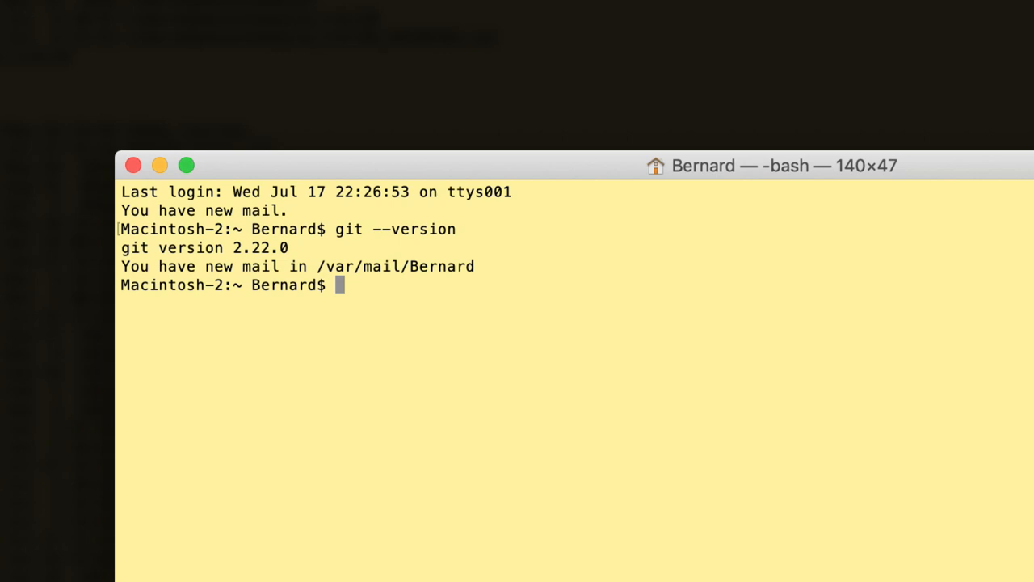
{"action": "left_click_drag", "start_coordinate": [158, 249], "coordinate": [288, 249]}
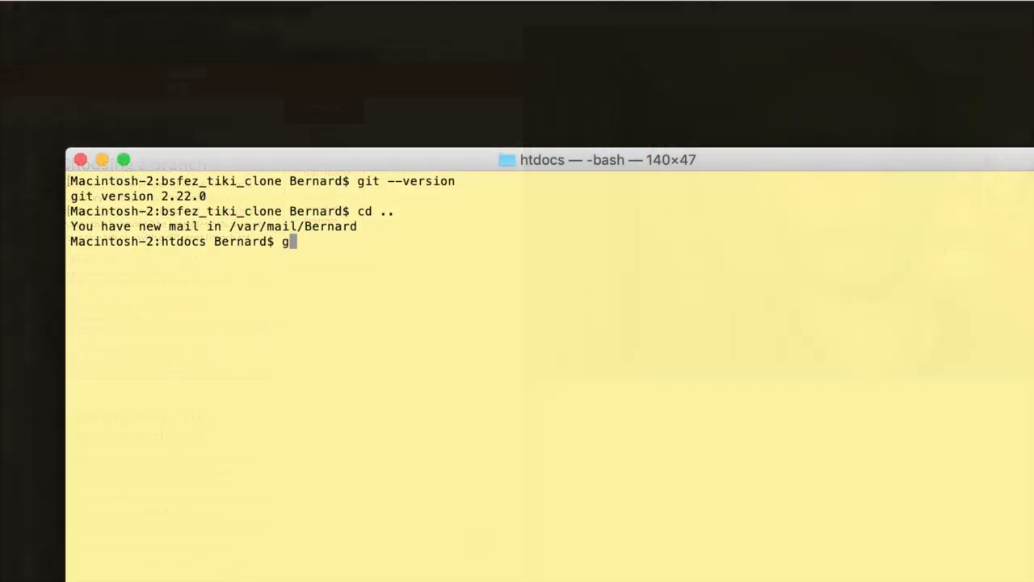
{"action": "type", "text": "it clo"}
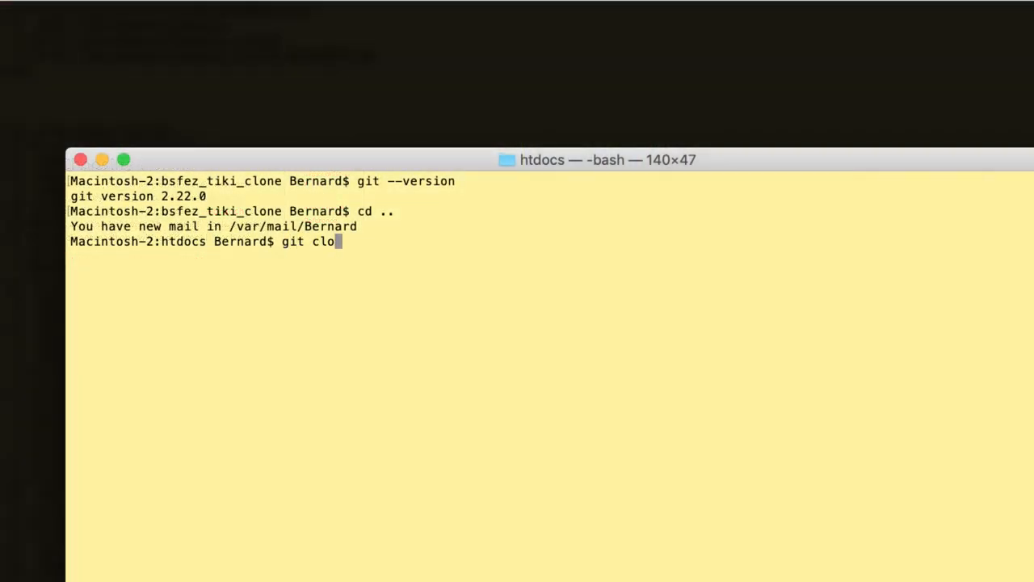
{"action": "type", "text": "ne --b"}
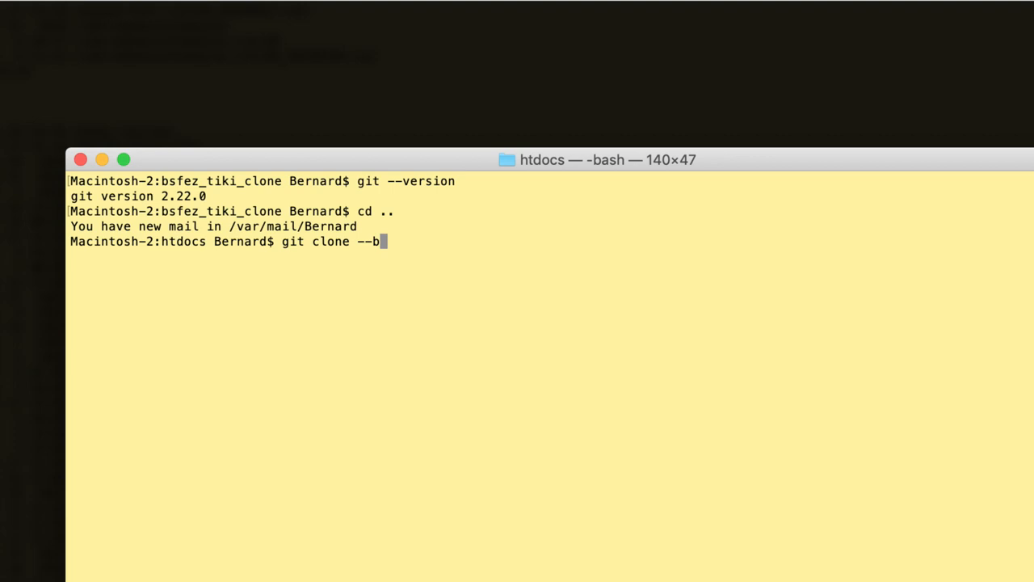
{"action": "type", "text": "ranch=2"}
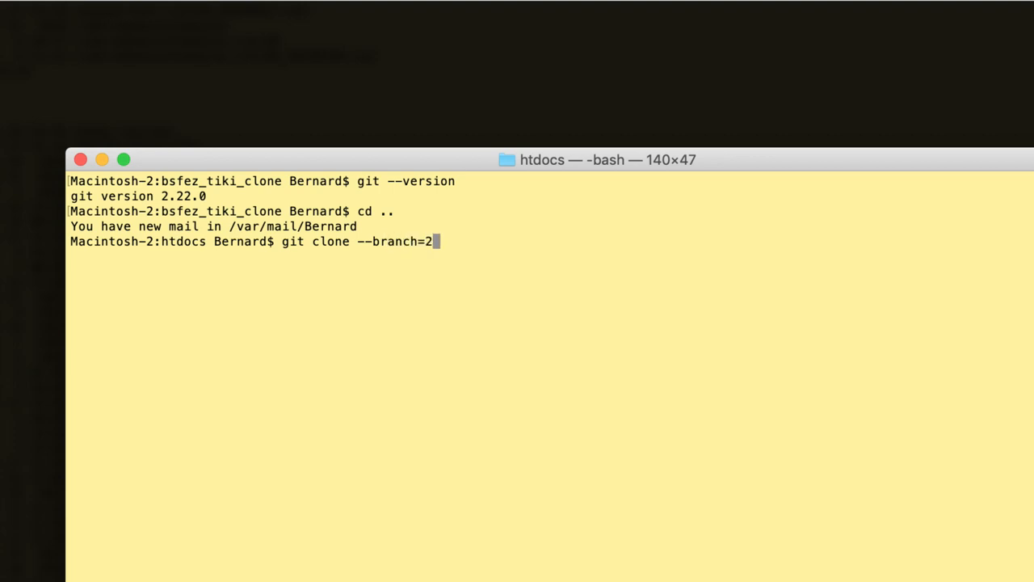
{"action": "type", "text": "0.x"}
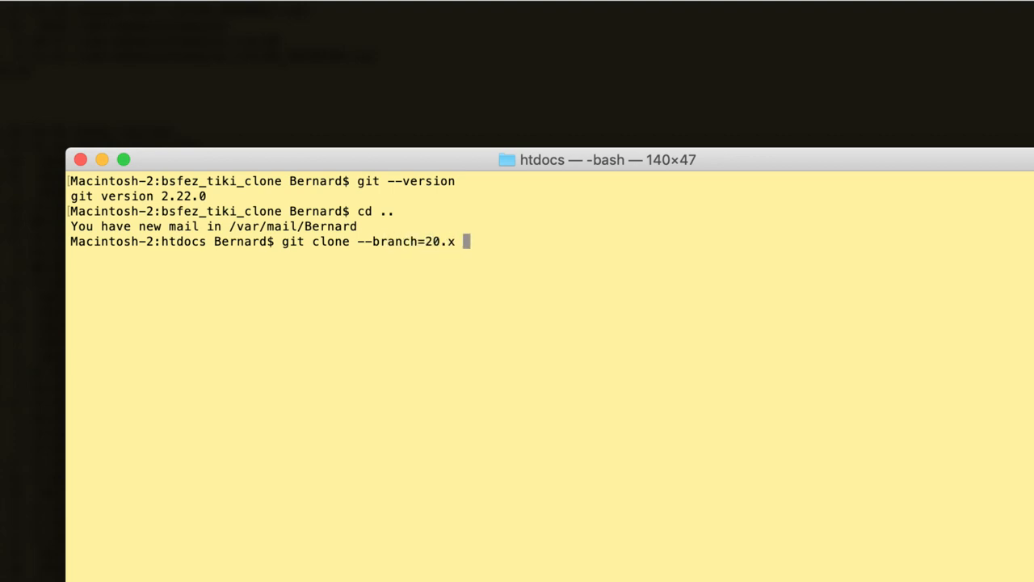
{"action": "type", "text": "--dep"}
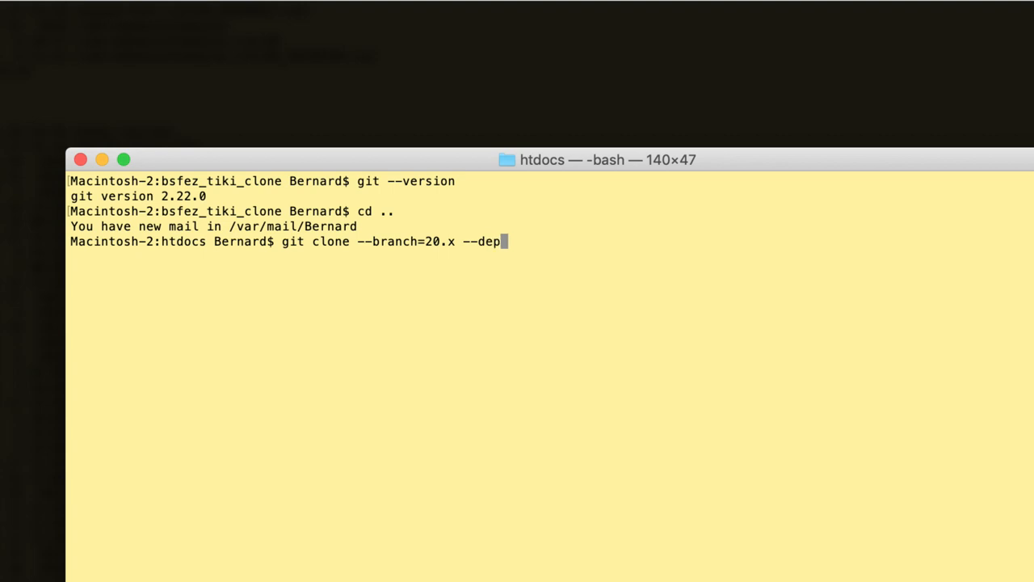
{"action": "type", "text": "th=1 https://gitlab.com/tikiwiki/tiki.git"}
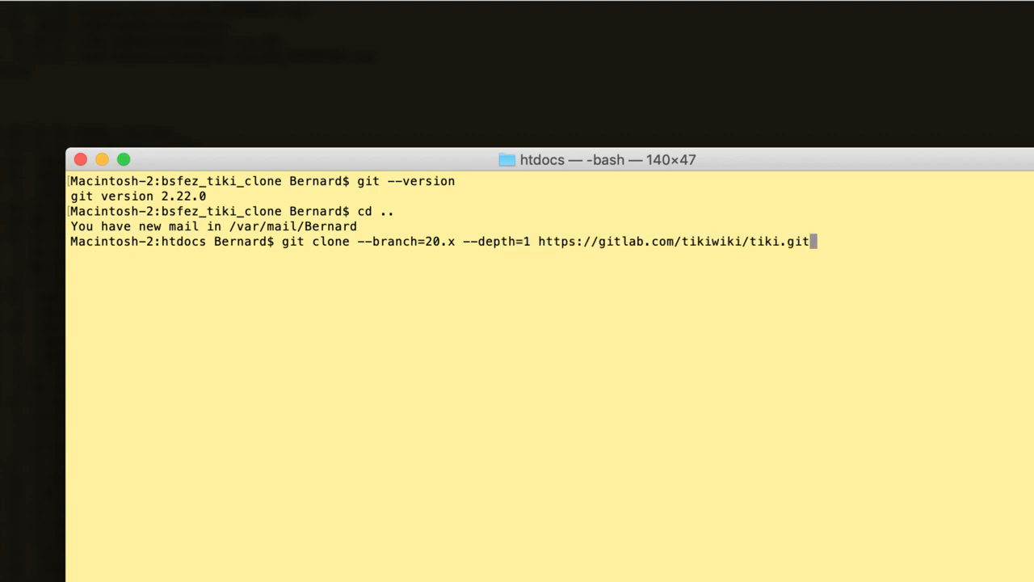
{"action": "type", "text": "myt"}
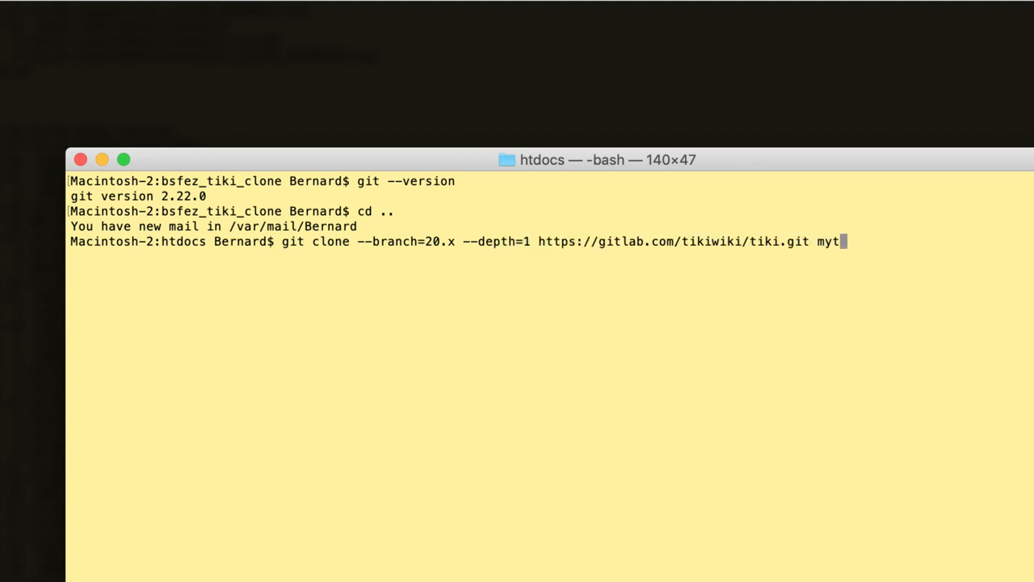
{"action": "type", "text": "iki20"}
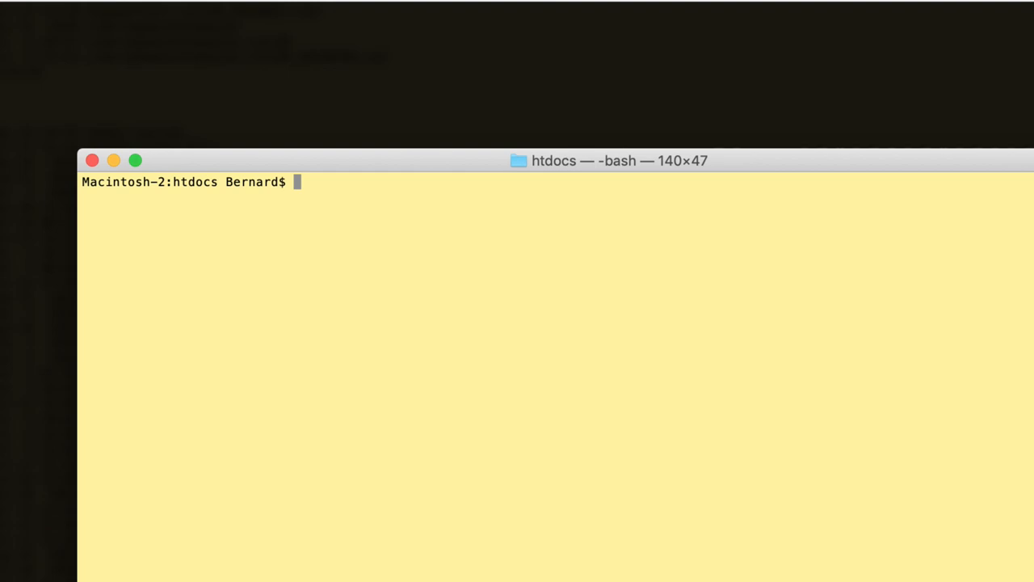
Step: Move into bsfez_tiki_clone and fetch updates from origin
{"action": "type", "text": "cd bsfez_"}
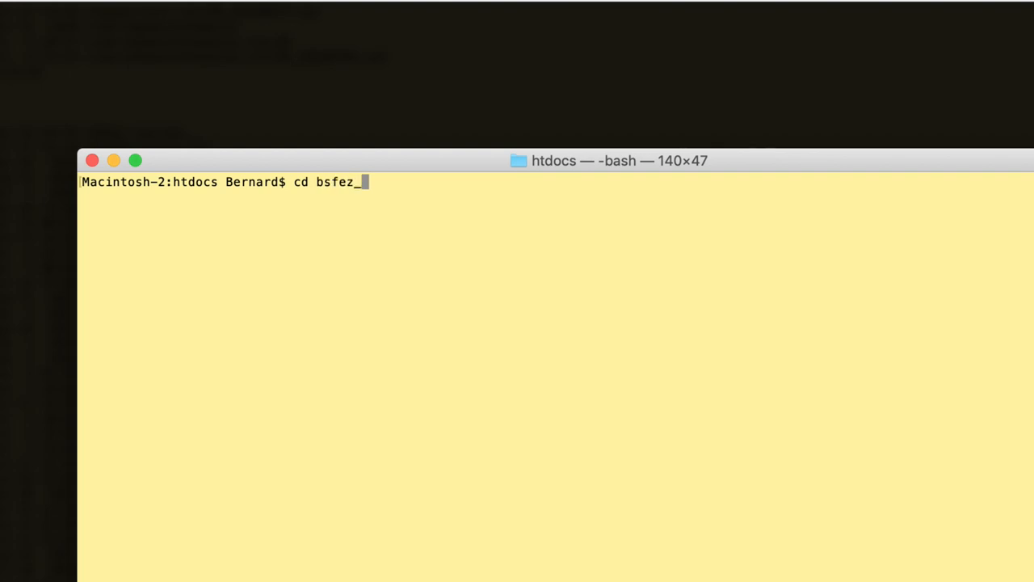
{"action": "type", "text": "_tiki_clone/"}
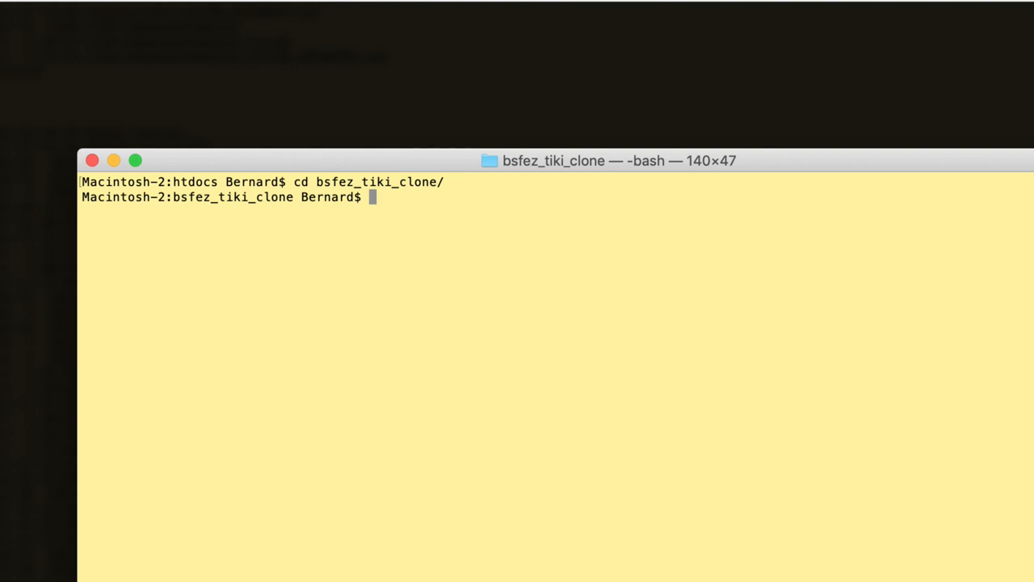
{"action": "type", "text": "git fetch"}
{"action": "type", "text": "git branch -"}
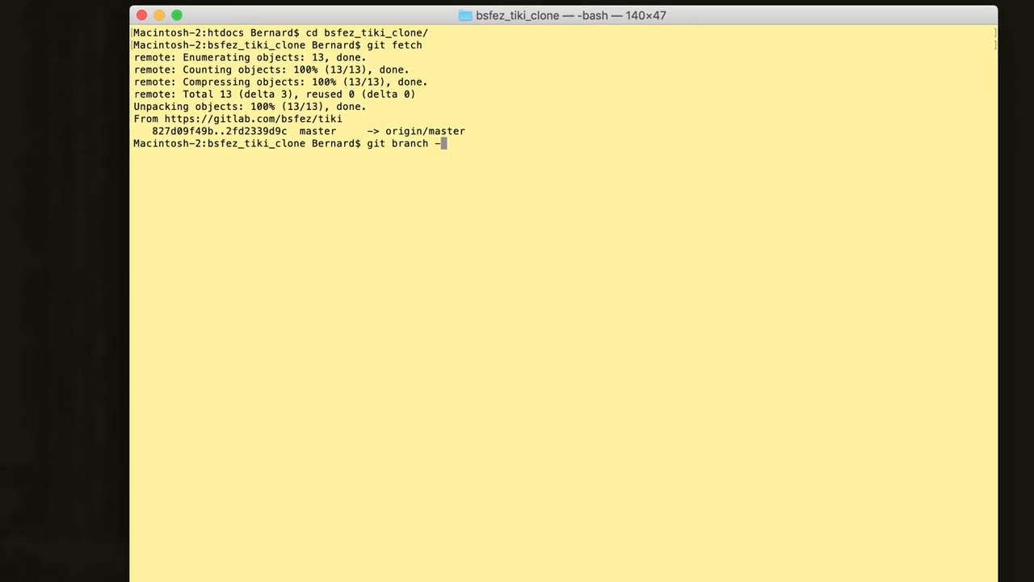
Step: List all local and remote branches with git branch -a, showing 20.x checked out
{"action": "key", "text": "enter"}
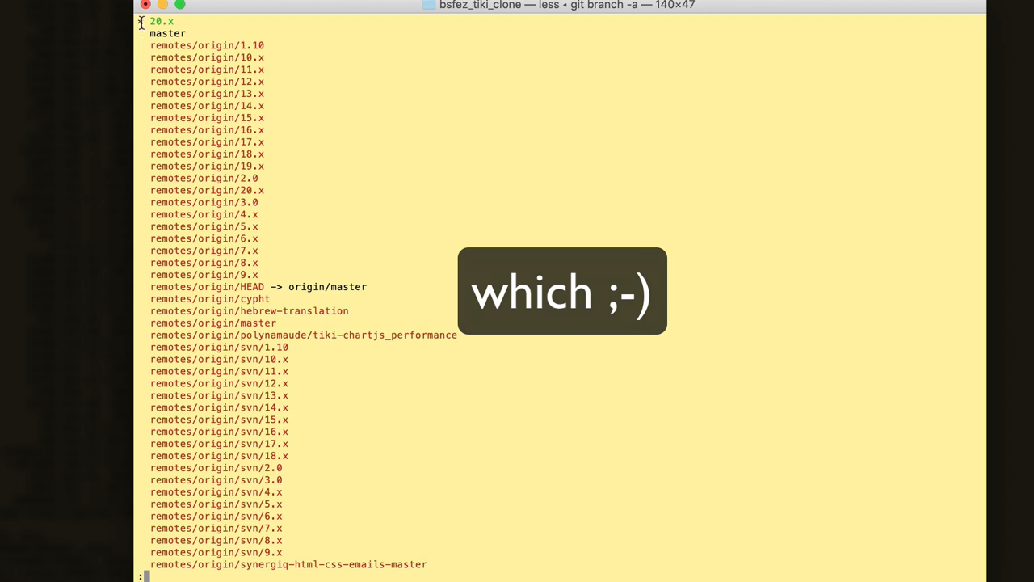
{"action": "mouse_move", "coordinate": [441, 471]}
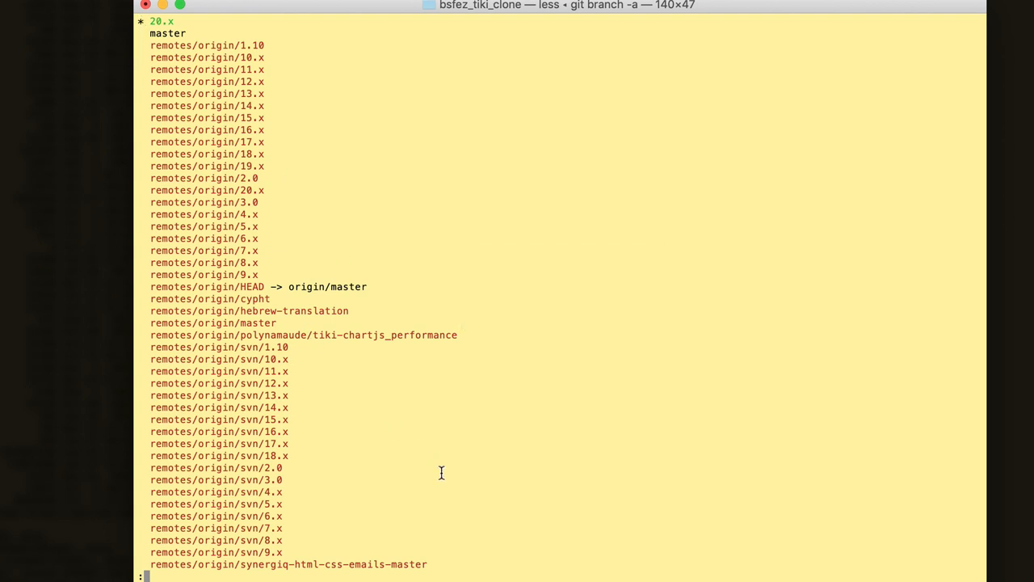
{"action": "mouse_move", "coordinate": [448, 517]}
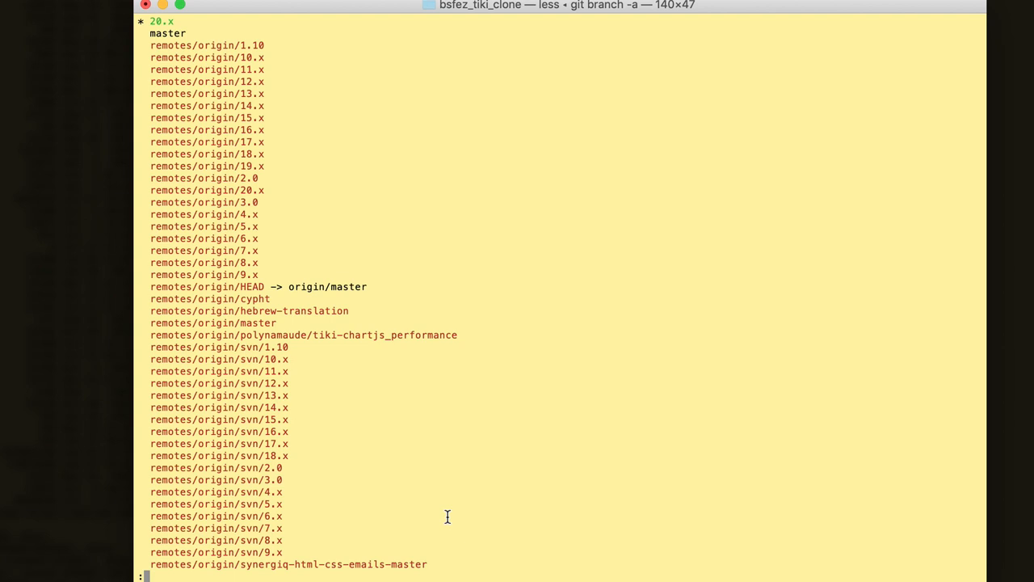
{"action": "key", "text": "q"}
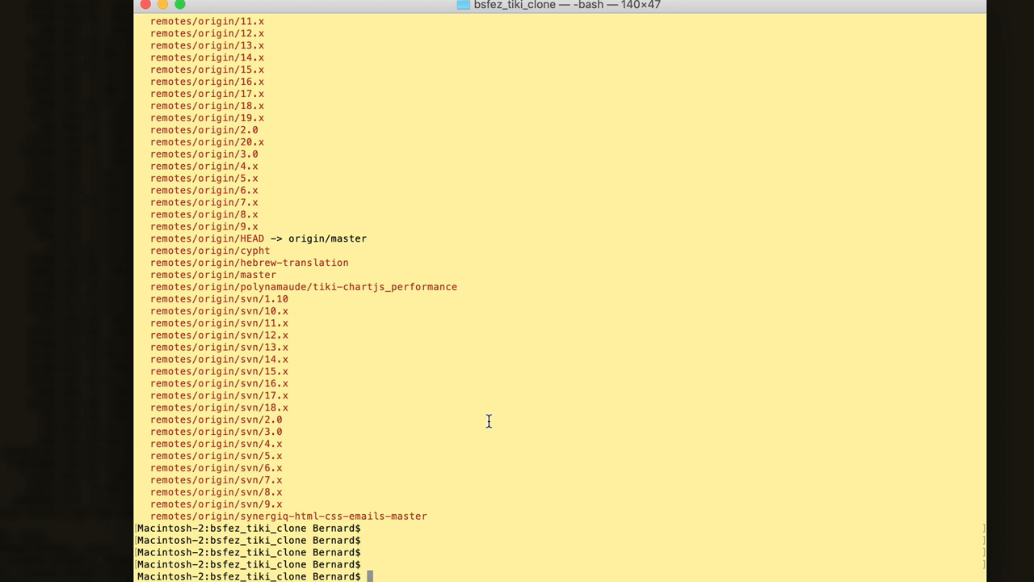
{"action": "scroll", "scroll_direction": "down", "scroll_amount": 3}
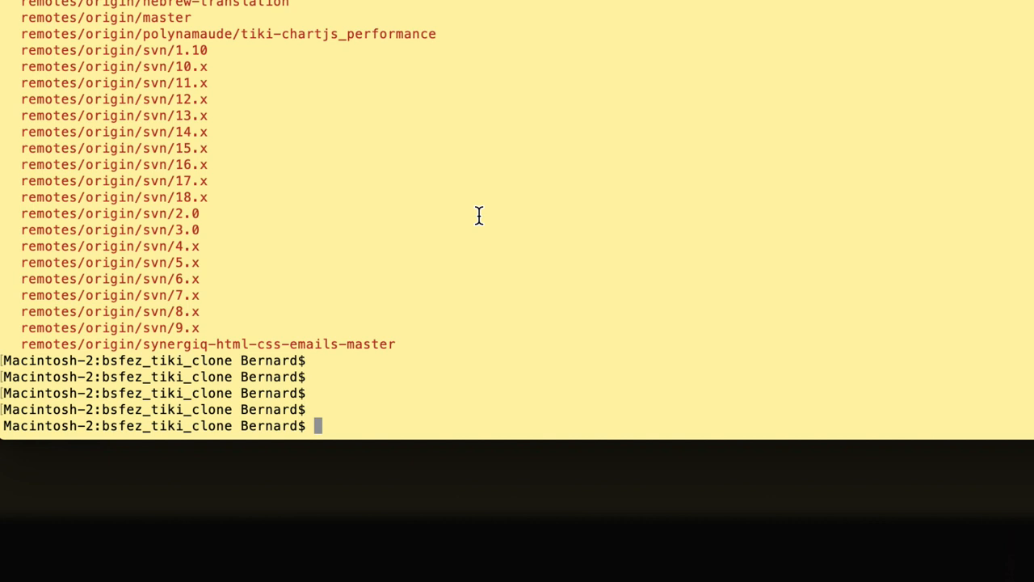
Step: Diff local 20.x against origin/20.x, then git pull the facet_charts.tpl change
{"action": "type", "text": "git diff 20.x"}
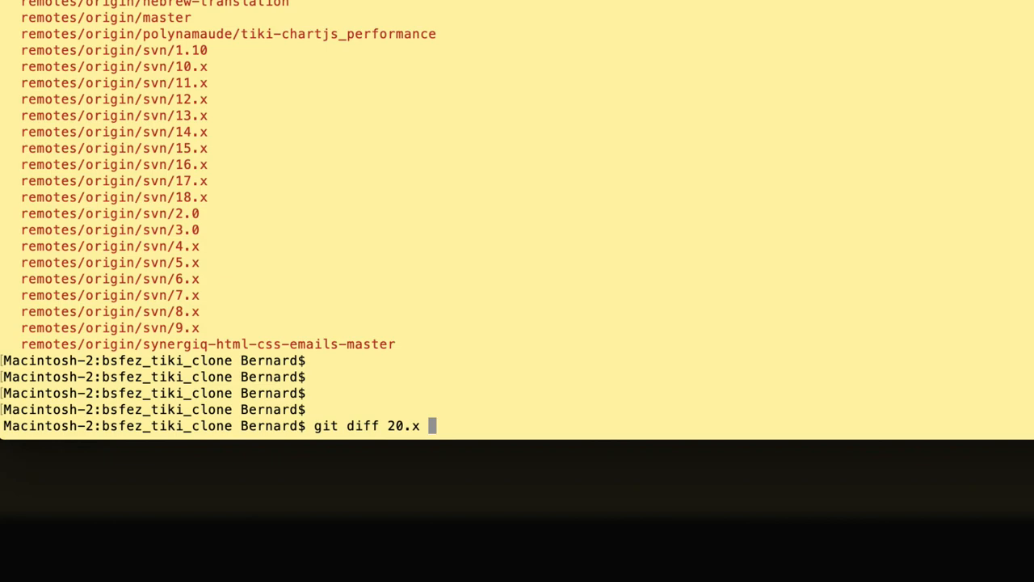
{"action": "type", "text": "origin"}
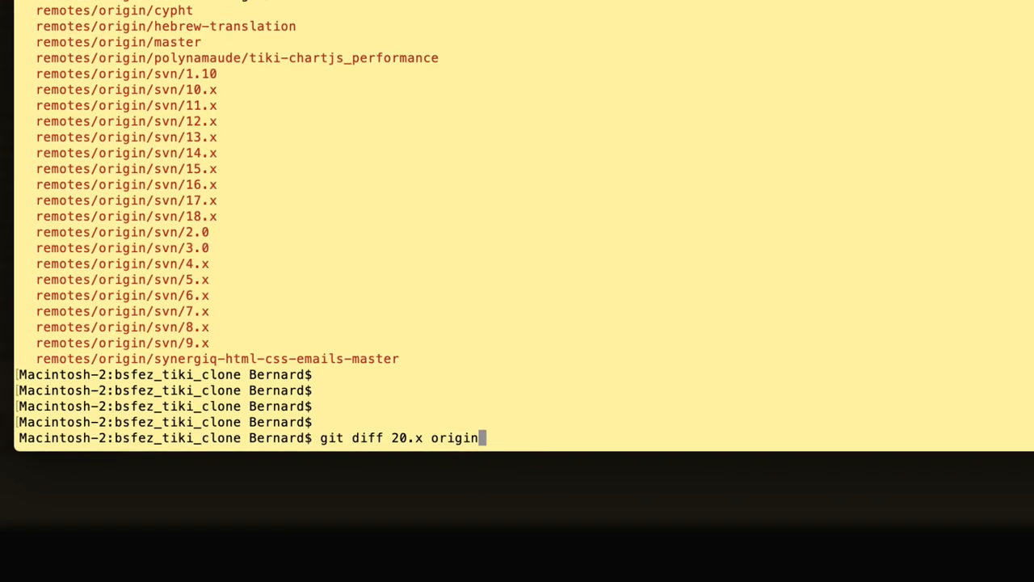
{"action": "type", "text": "/20.x"}
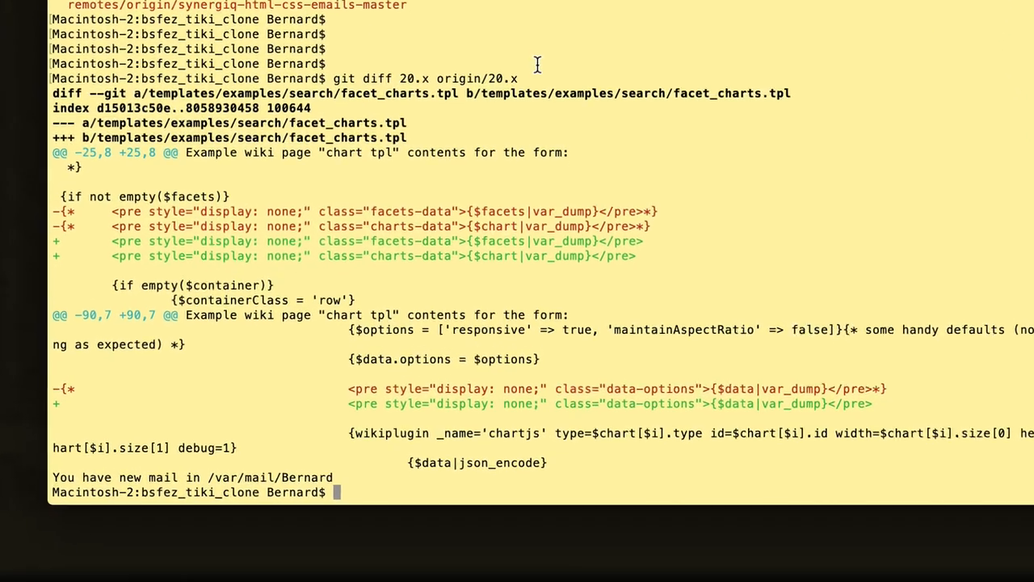
{"action": "type", "text": "git pull"}
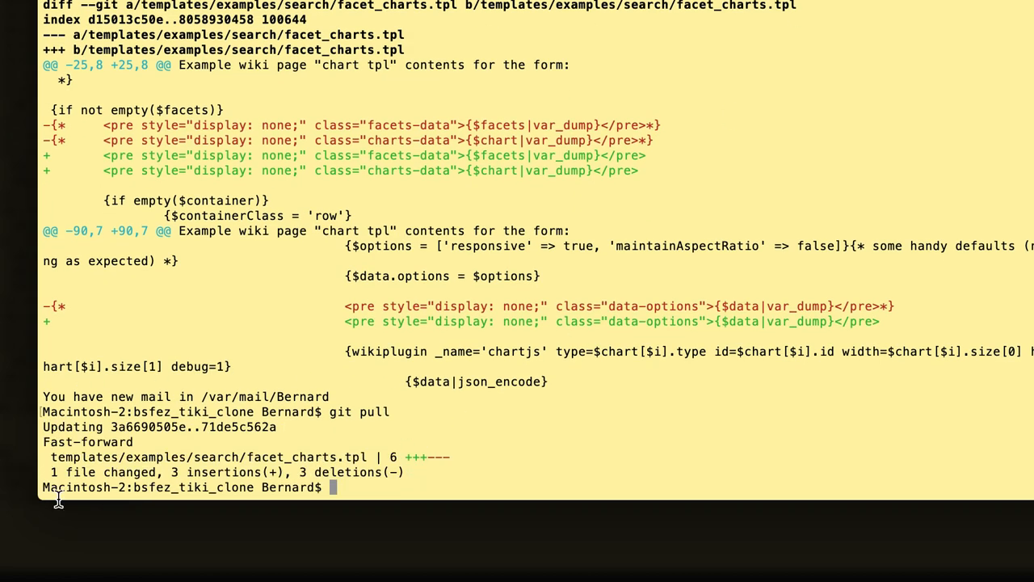
{"action": "mouse_move", "coordinate": [472, 485]}
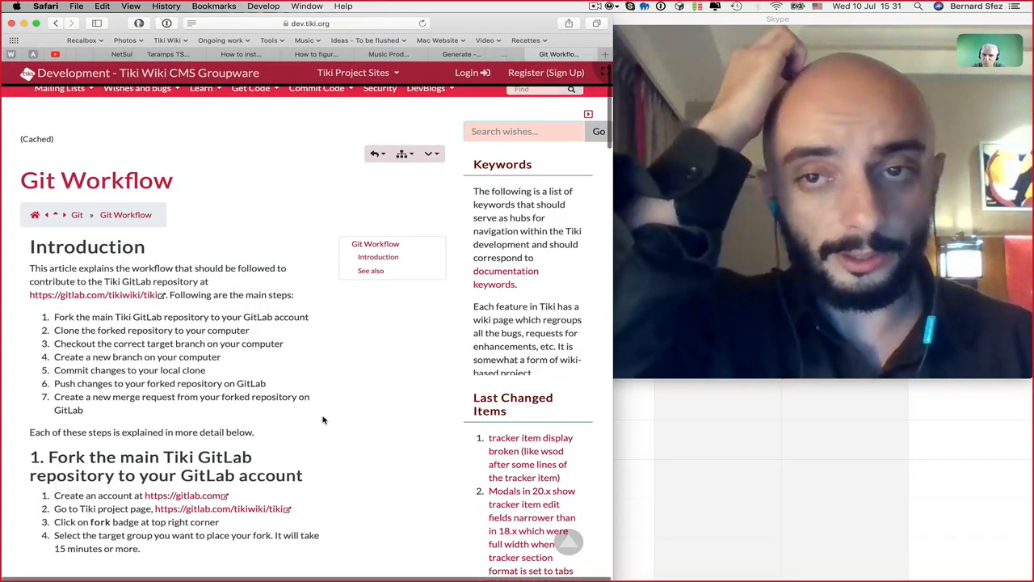
Step: Scroll the Git Workflow guide down to the 'Clone the forked repository' section
{"action": "scroll", "scroll_direction": "down", "scroll_amount": 3}
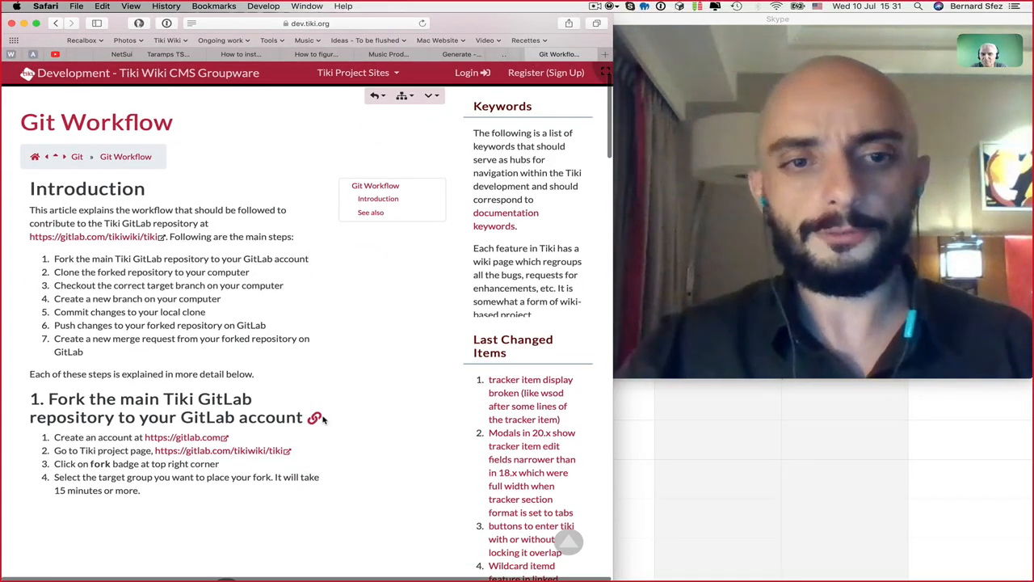
{"action": "scroll", "scroll_direction": "down", "scroll_amount": 3}
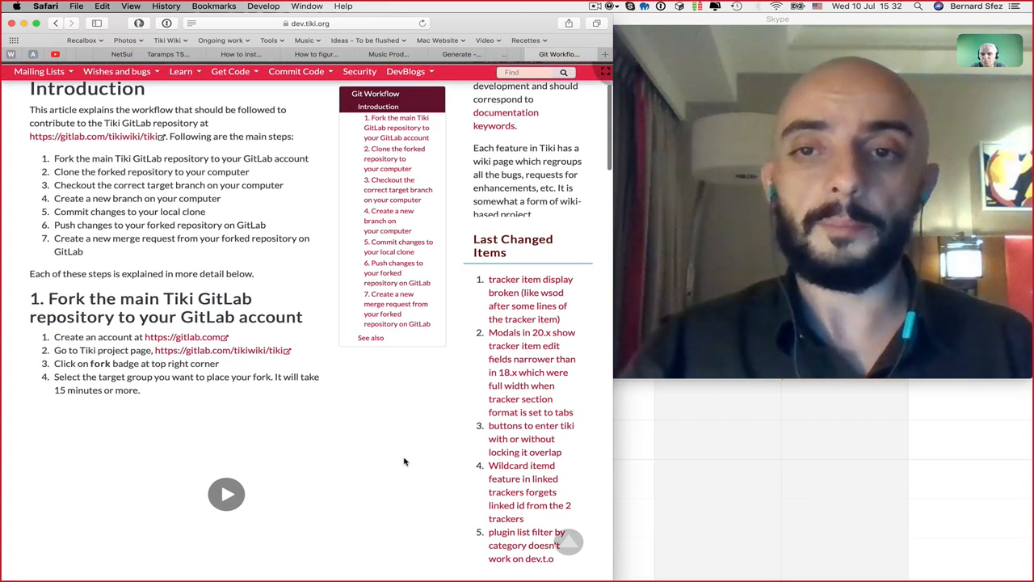
{"action": "scroll", "scroll_direction": "down", "scroll_amount": 3}
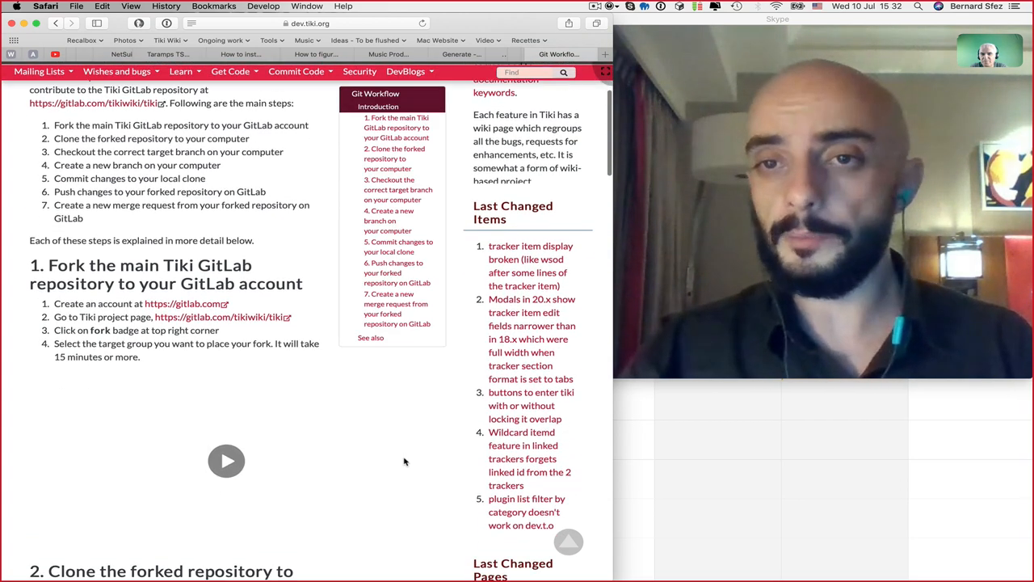
{"action": "scroll", "scroll_direction": "down", "scroll_amount": 3}
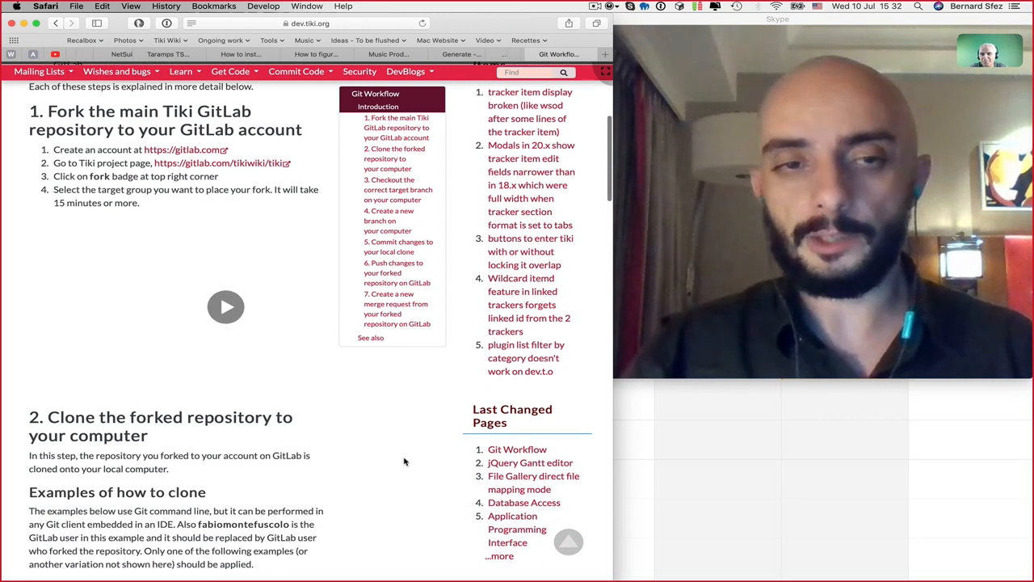
{"action": "scroll", "scroll_direction": "down", "scroll_amount": 3}
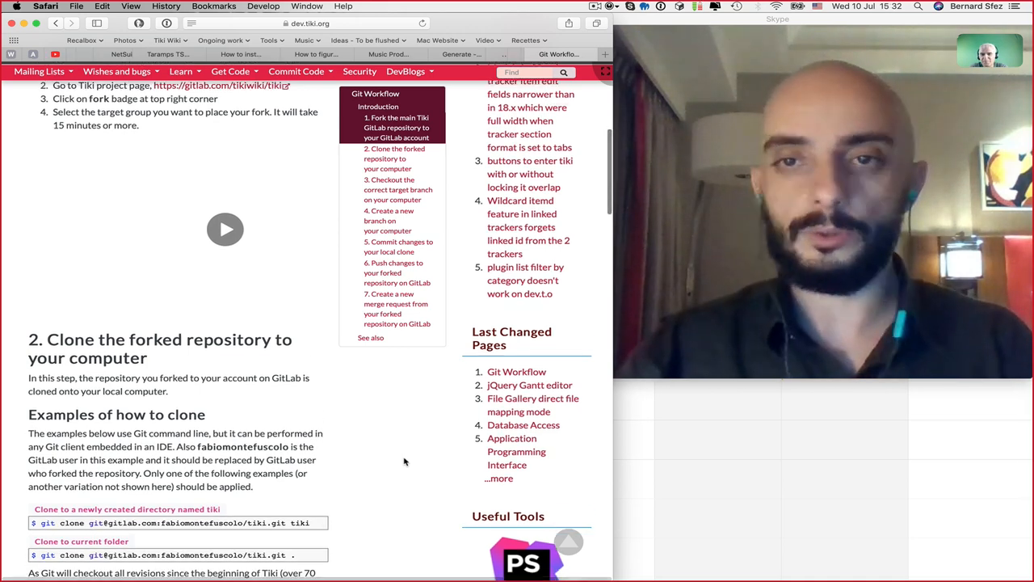
{"action": "scroll", "scroll_direction": "down", "scroll_amount": 3}
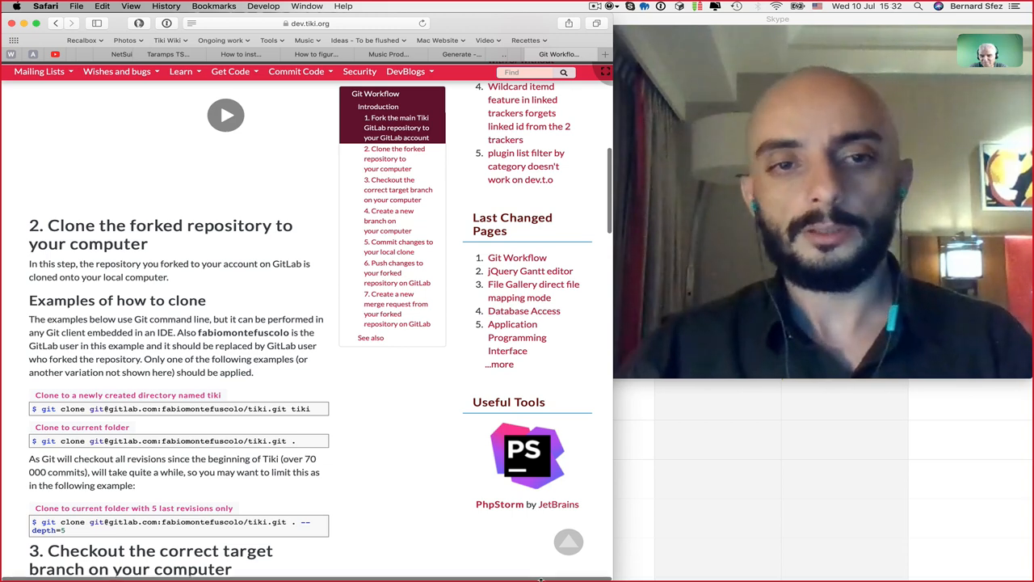
{"action": "scroll", "scroll_direction": "down", "scroll_amount": 3}
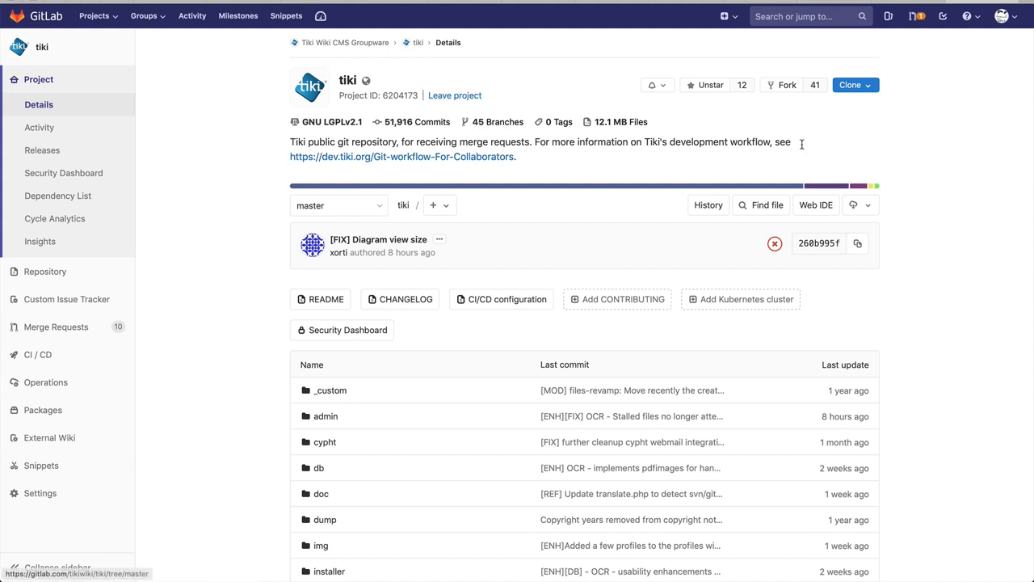
{"action": "mouse_move", "coordinate": [787, 84]}
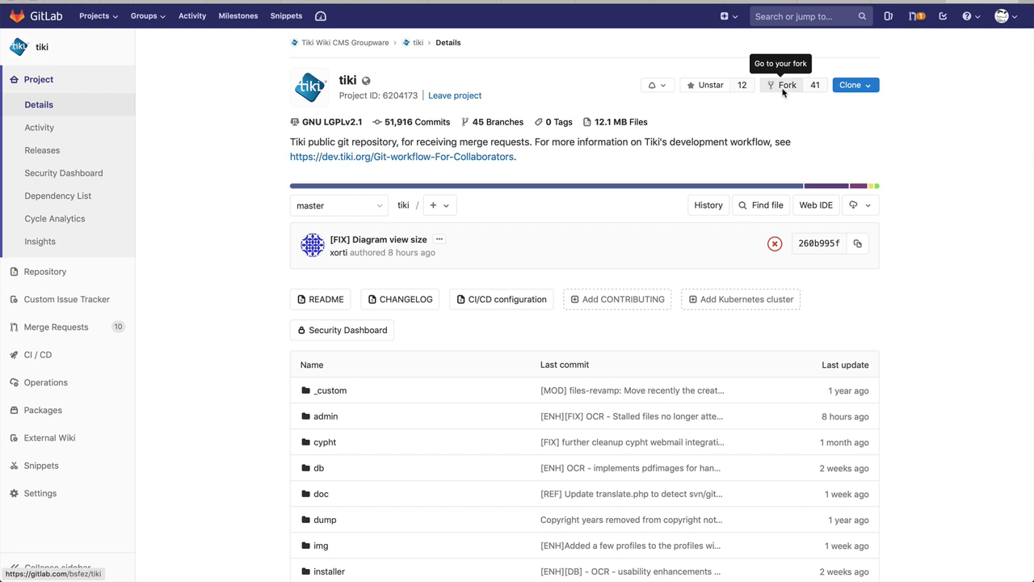
Step: Go to your personal Bsfez_Tiki fork from the tiki project page
{"action": "left_click", "coordinate": [786, 84]}
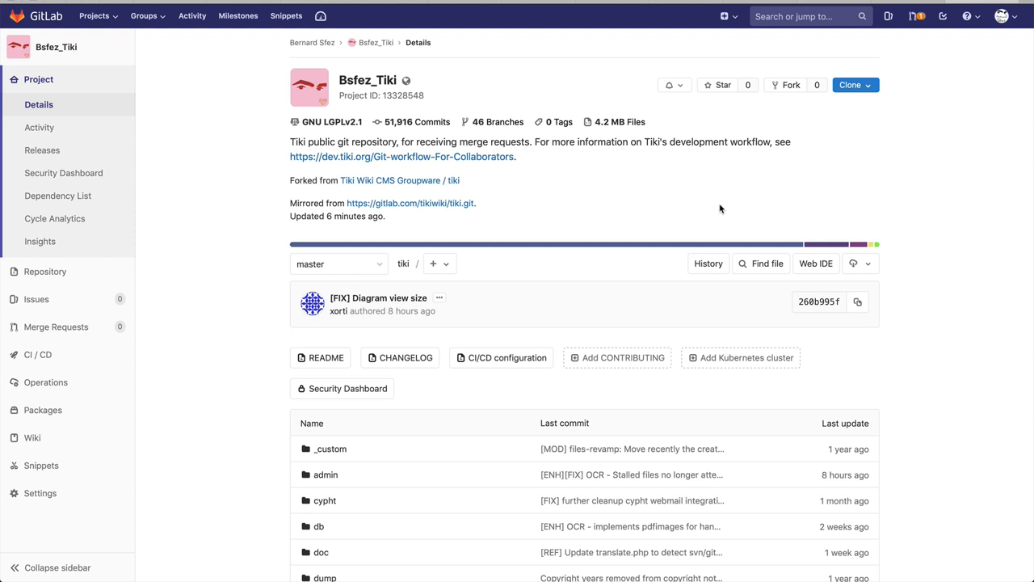
{"action": "left_click", "coordinate": [853, 84]}
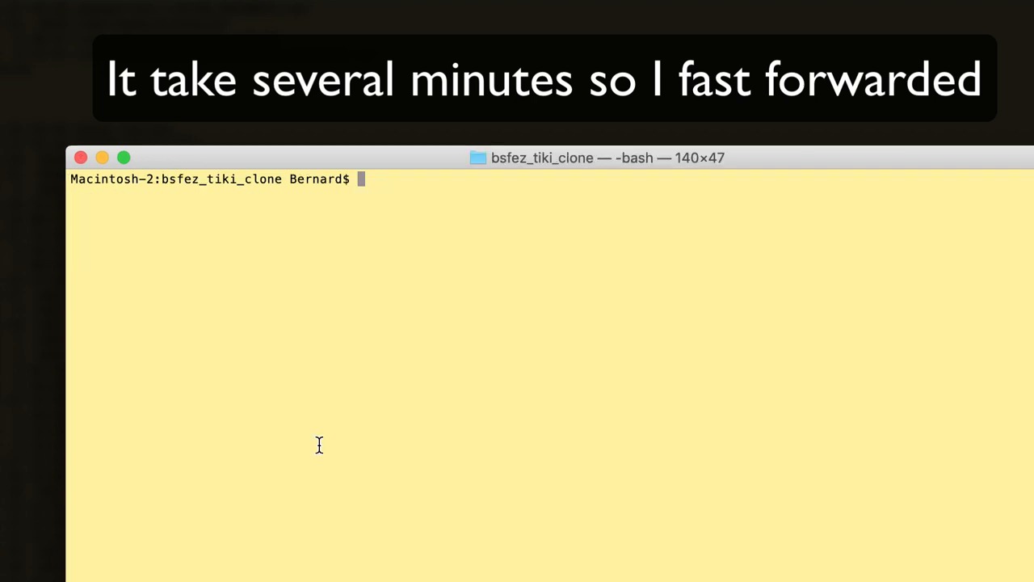
Step: List branches and check out the 20.x branch
{"action": "type", "text": "g"}
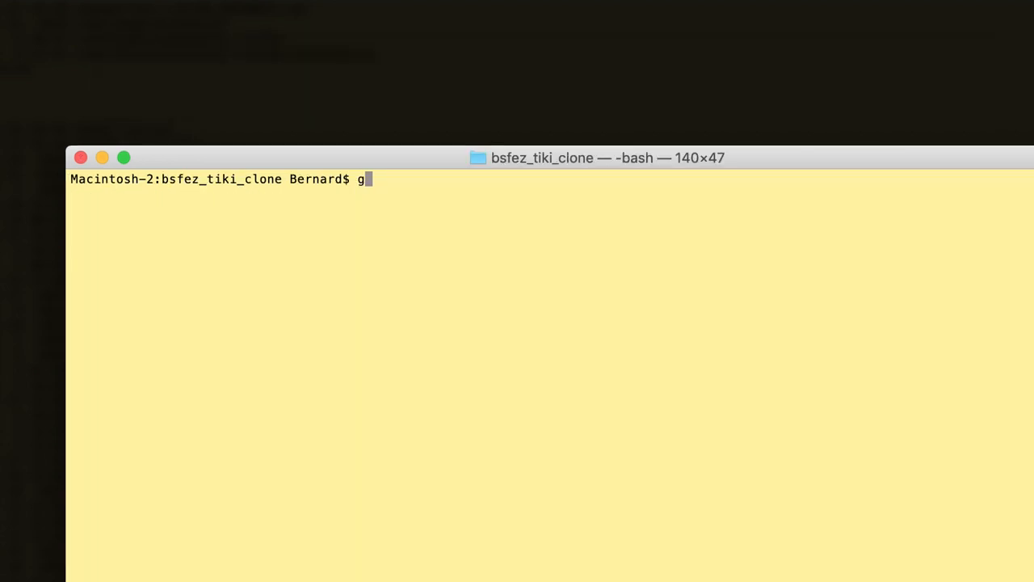
{"action": "type", "text": "it branch"}
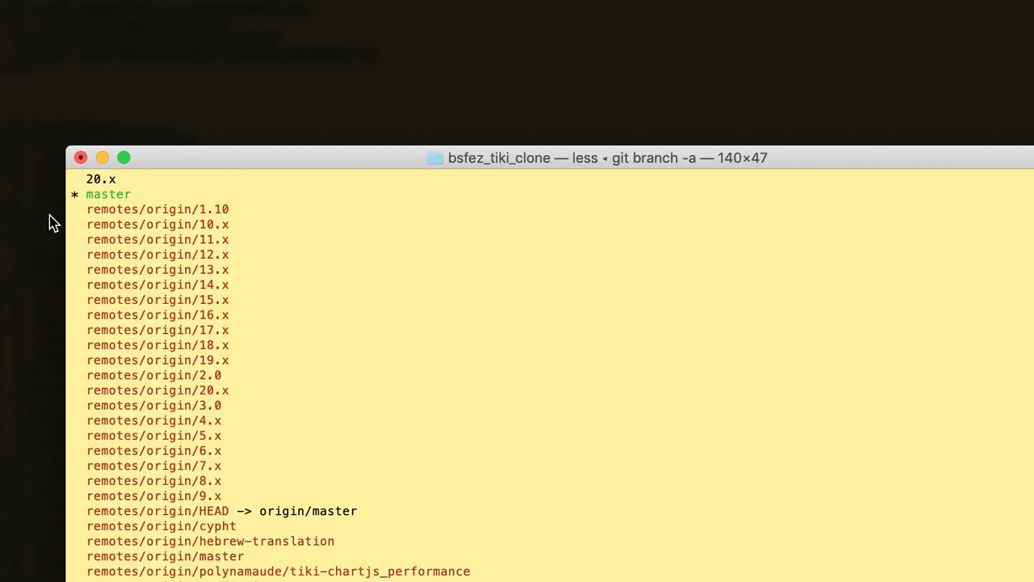
{"action": "mouse_move", "coordinate": [150, 191]}
{"action": "type", "text": "git"}
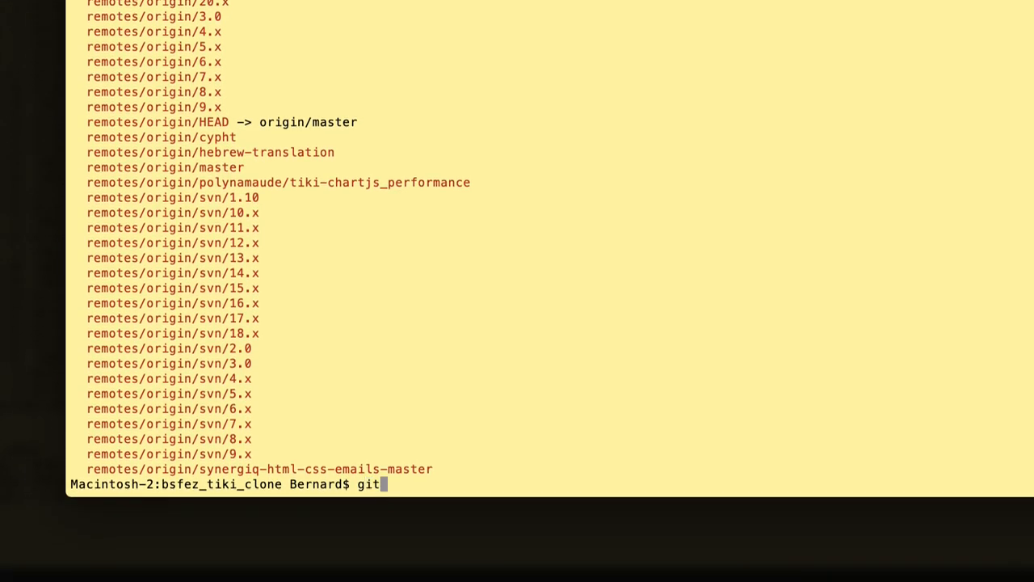
{"action": "type", "text": "checkout"}
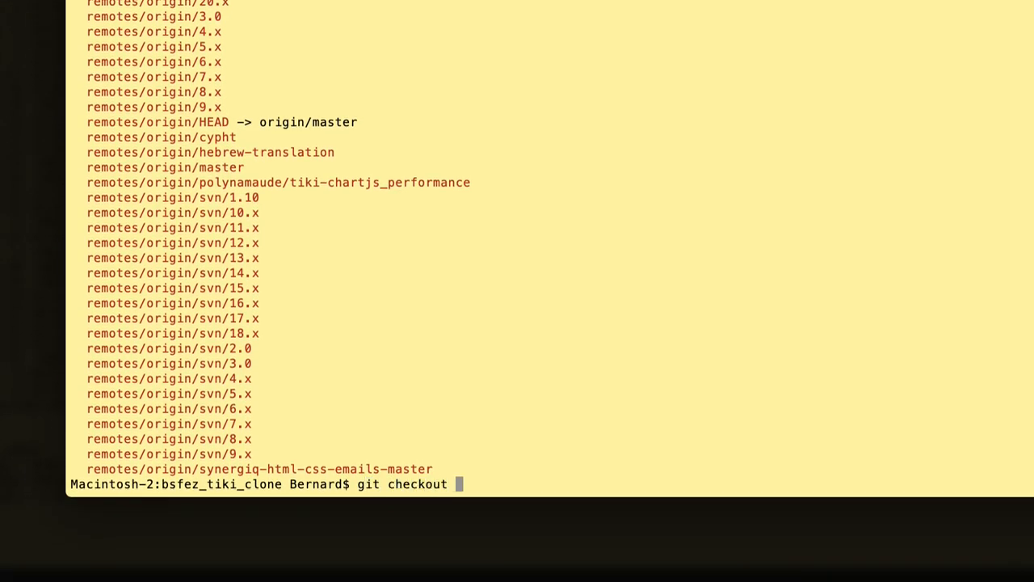
{"action": "type", "text": "20.x"}
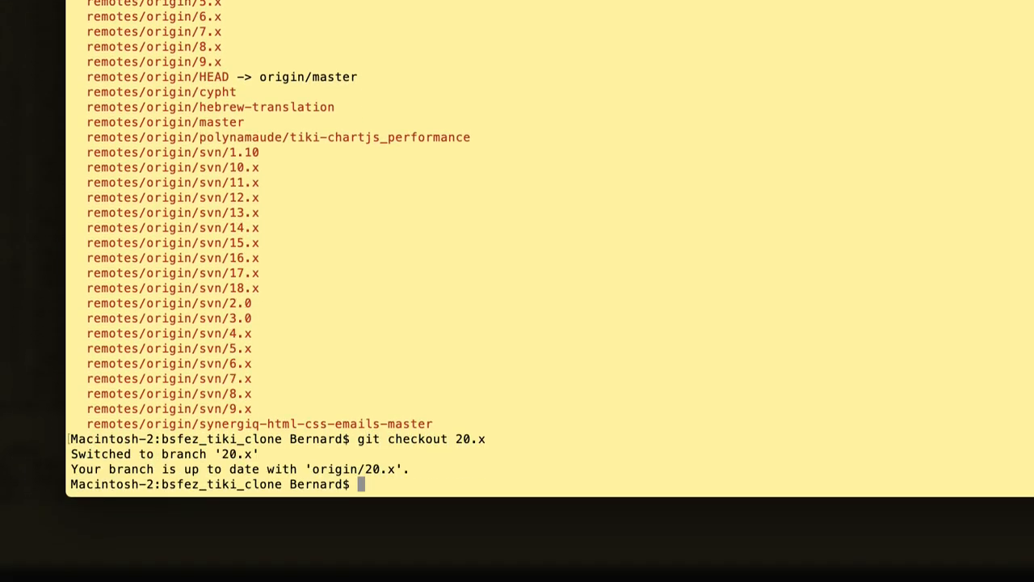
{"action": "mouse_move", "coordinate": [698, 375]}
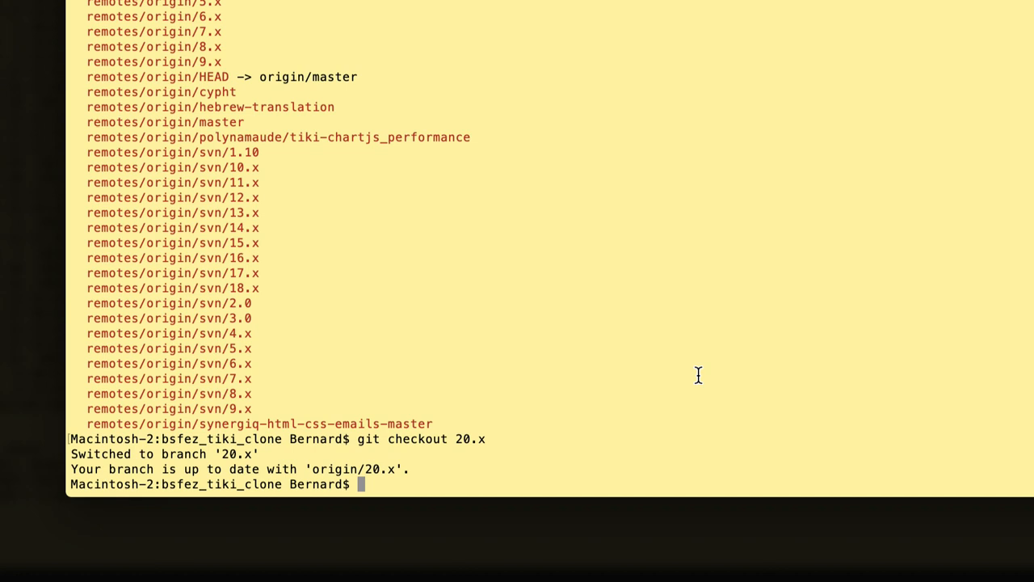
Step: Create a new fixing-something branch with git checkout -b
{"action": "type", "text": "git checkout -b f"}
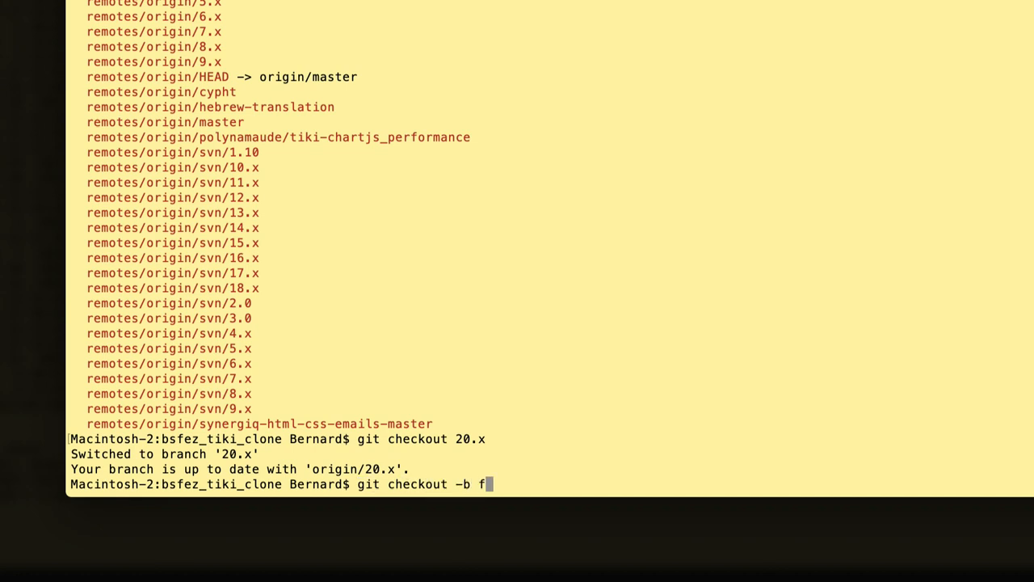
{"action": "type", "text": "ixing-"}
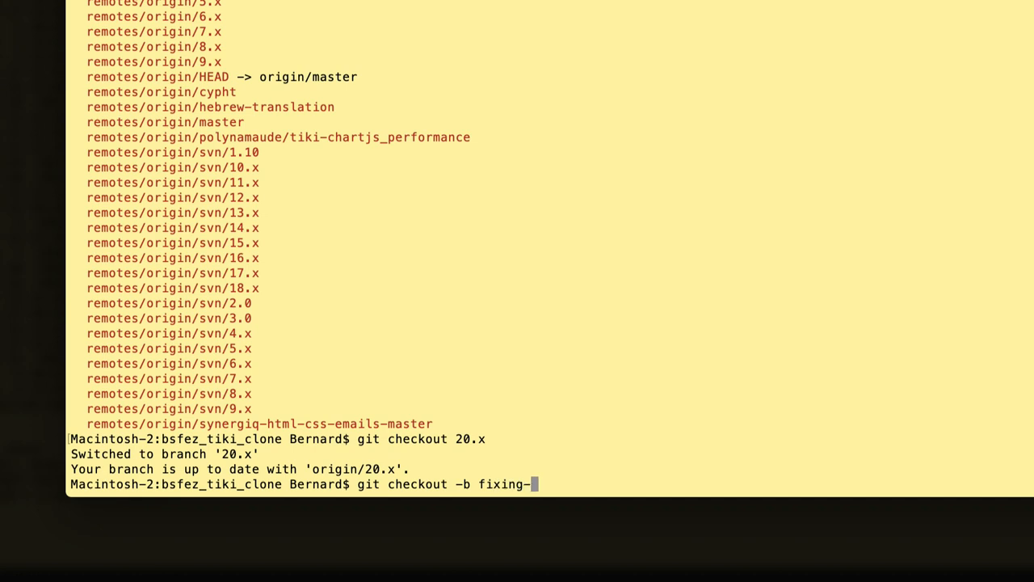
{"action": "type", "text": "something"}
{"action": "type", "text": "git"}
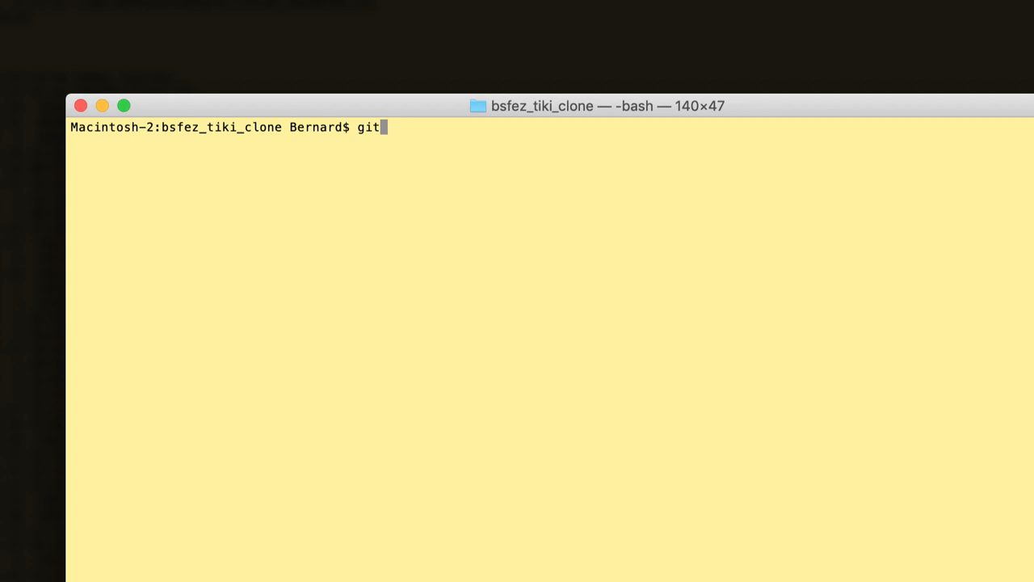
Step: Save the README edits in nano, then stage README and verify with git status
{"action": "type", "text": "branch -a"}
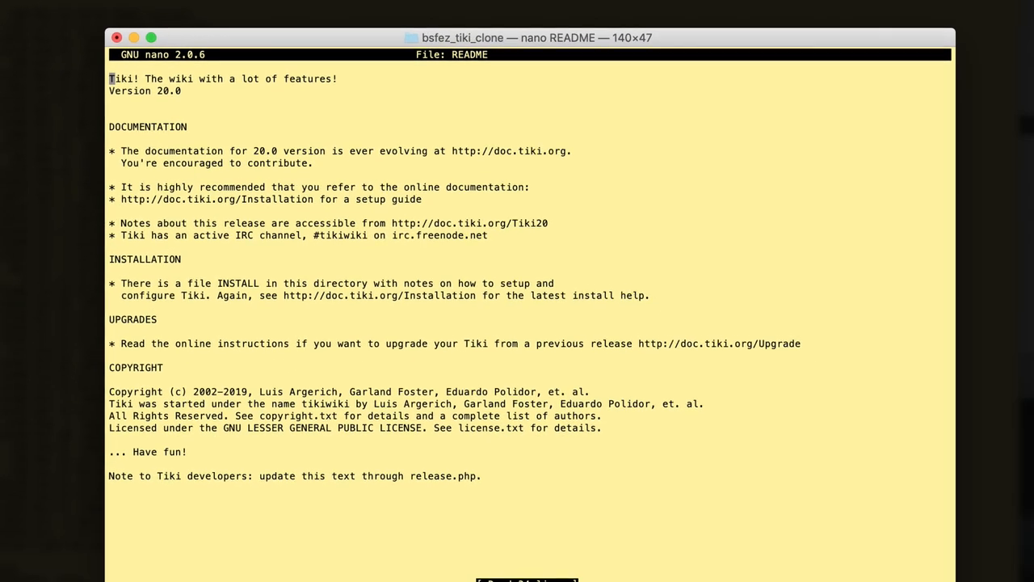
{"action": "key", "text": "ctrl+x"}
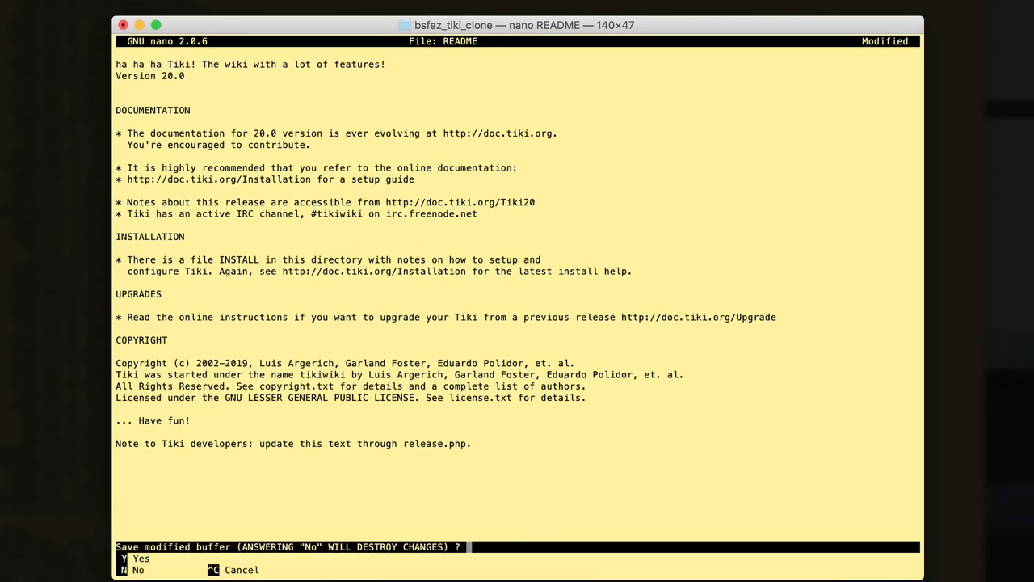
{"action": "key", "text": "n"}
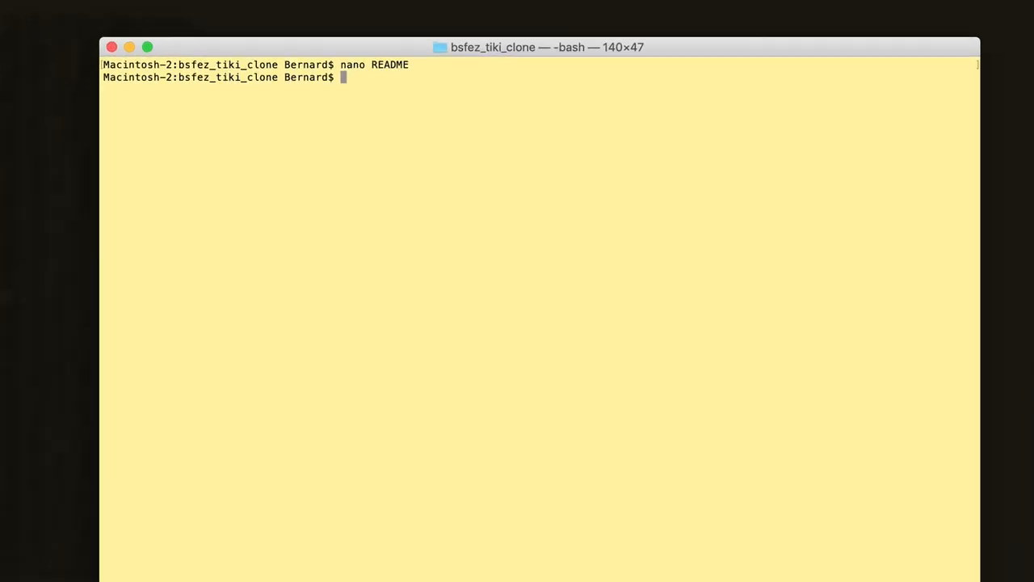
{"action": "type", "text": "git status"}
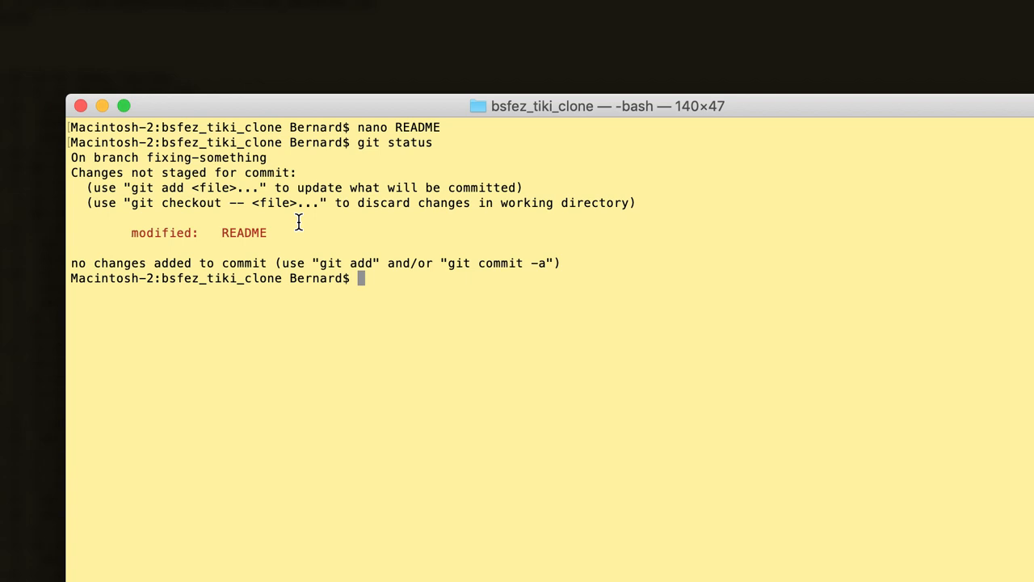
{"action": "mouse_move", "coordinate": [332, 498]}
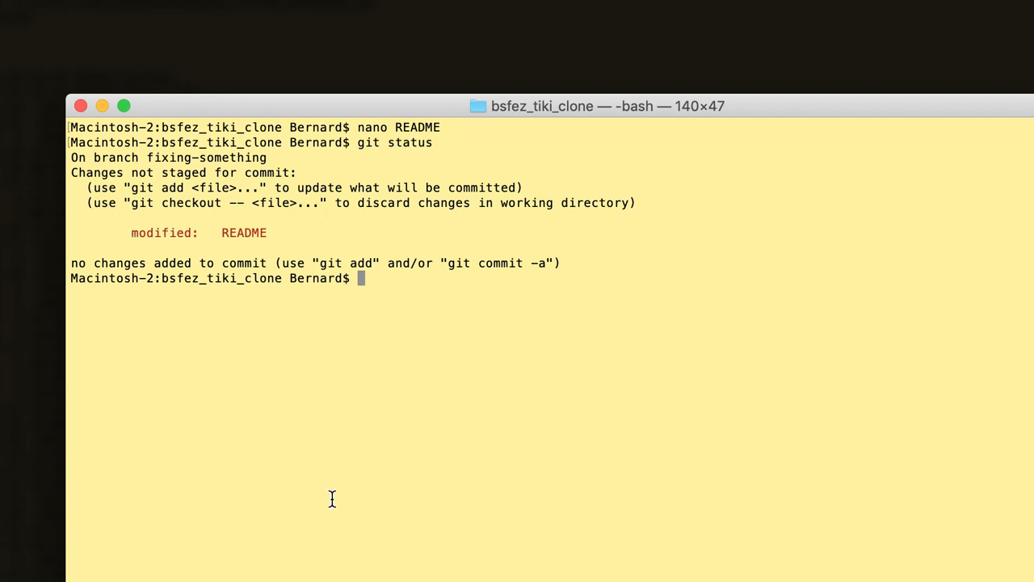
{"action": "type", "text": "go"}
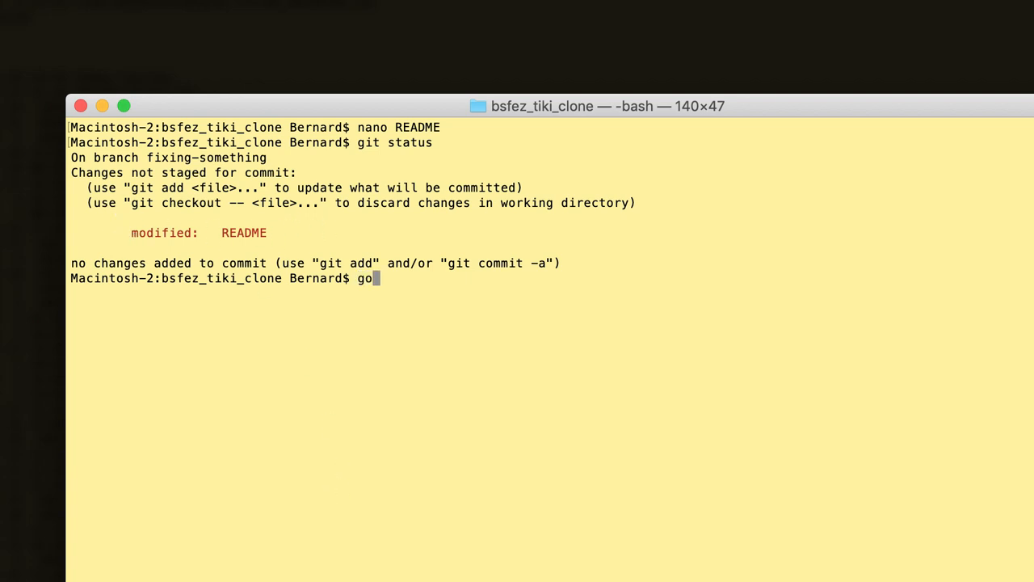
{"action": "type", "text": "git add README"}
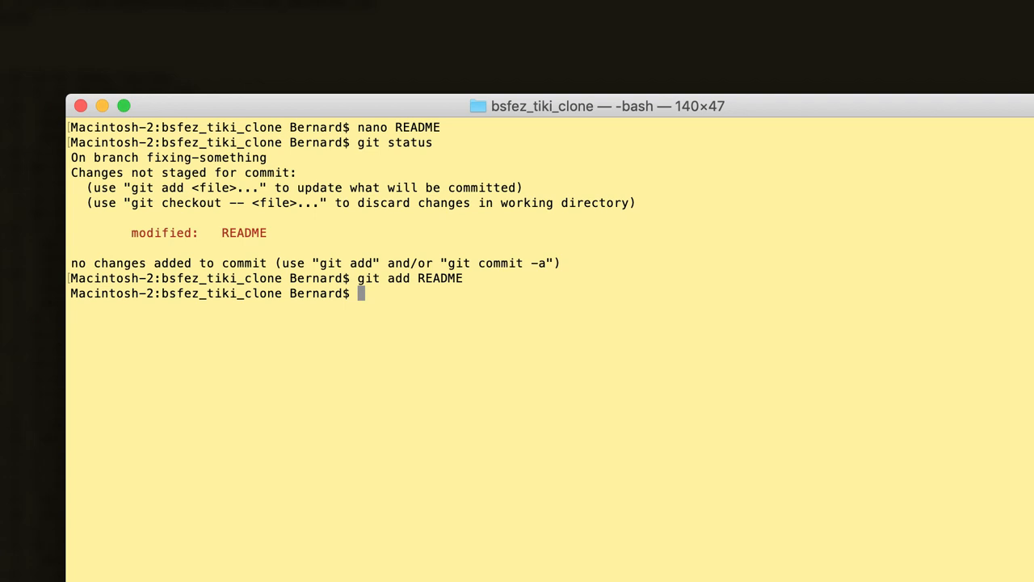
{"action": "type", "text": "git status"}
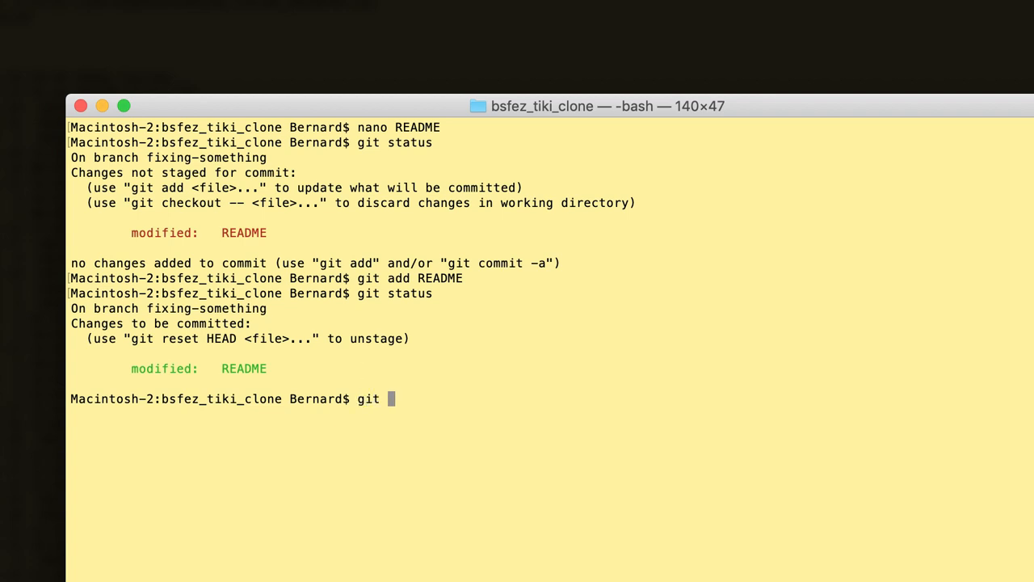
Step: Commit the change with message "[FIX] fixing something"
{"action": "type", "text": "commit -"}
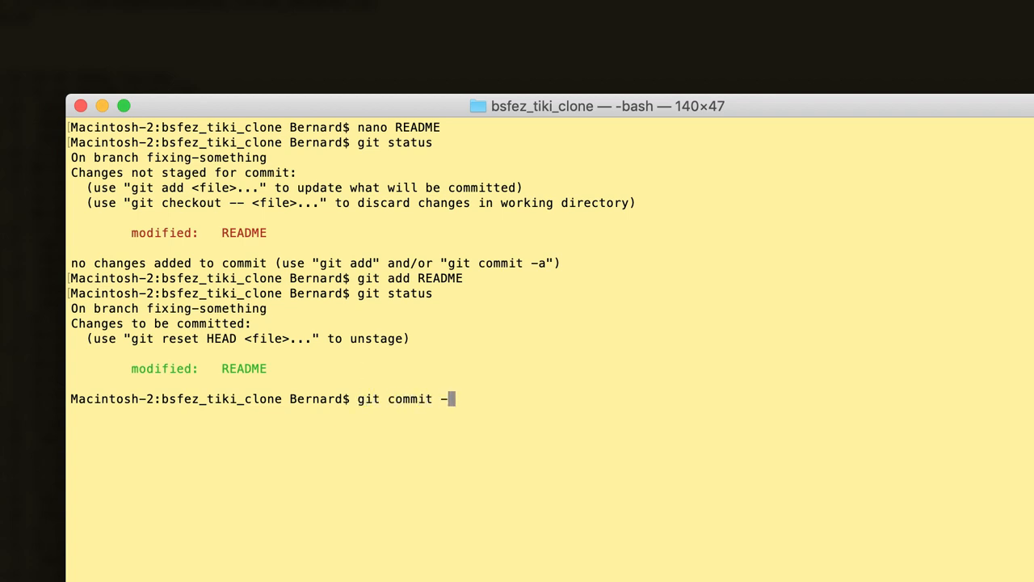
{"action": "type", "text": "m \""}
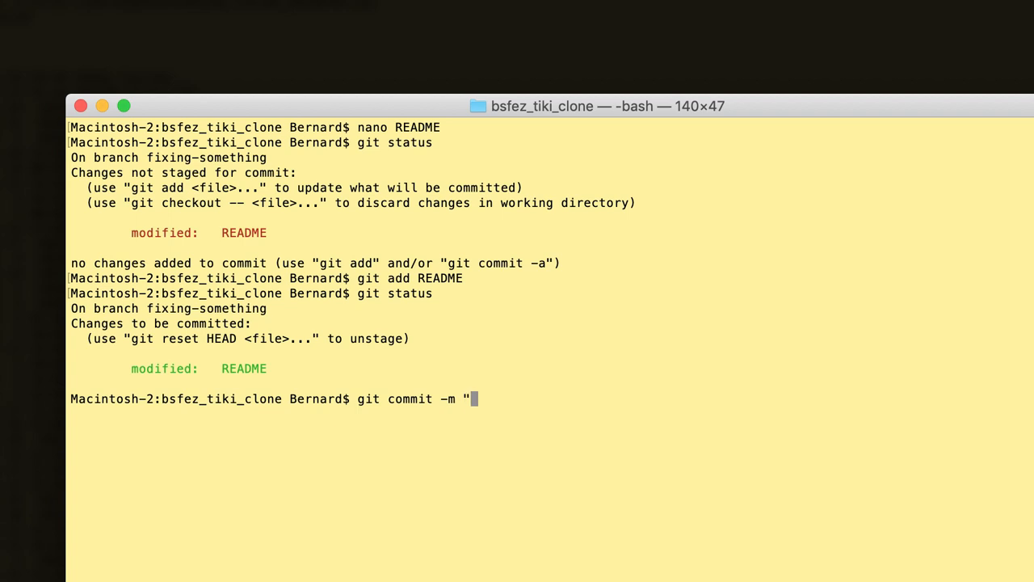
{"action": "type", "text": "[FIX] fixi"}
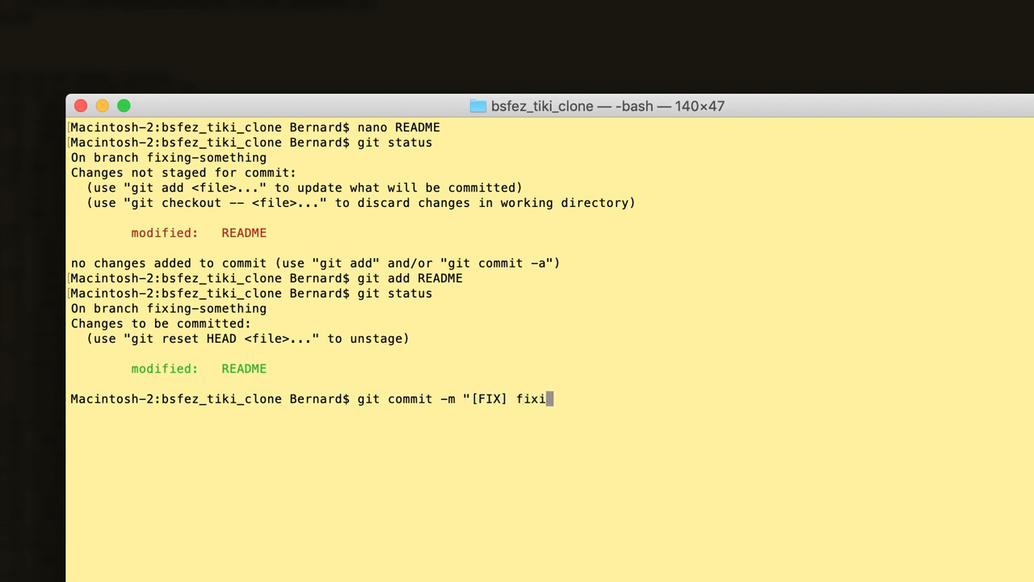
{"action": "type", "text": "ng somethi"}
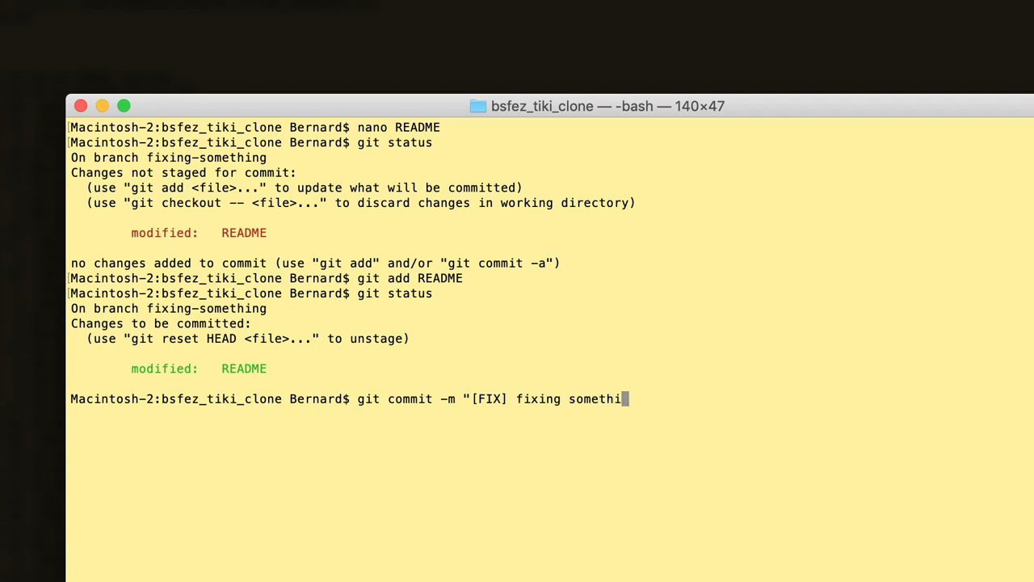
{"action": "type", "text": "ng\""}
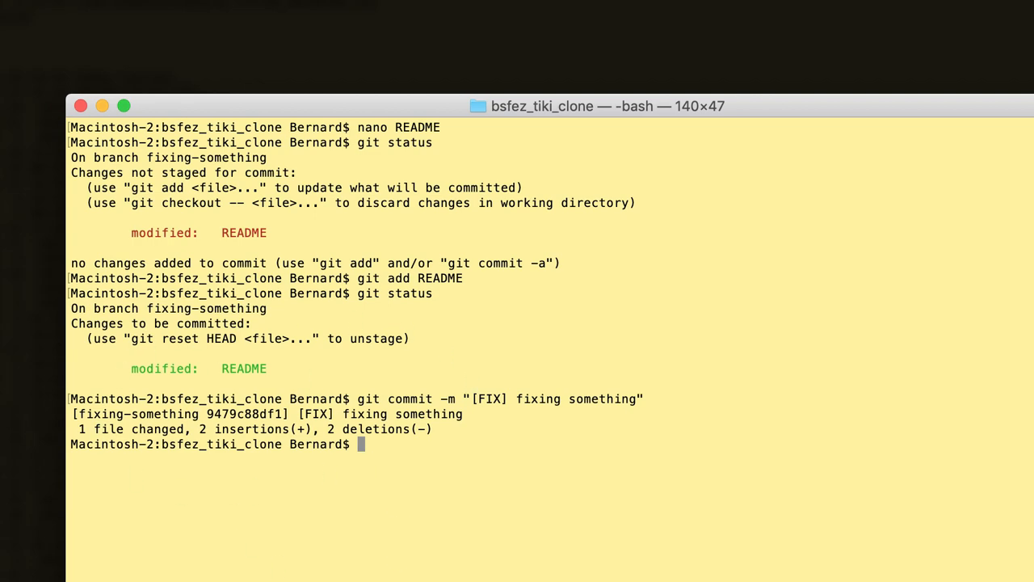
Step: Review git log and select the latest commit's hash
{"action": "type", "text": "git log"}
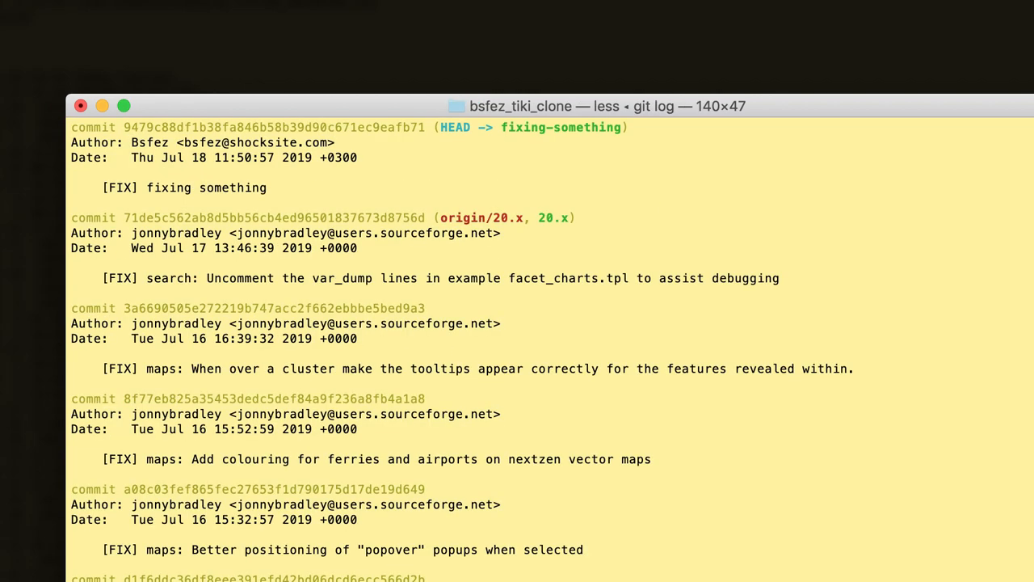
{"action": "mouse_move", "coordinate": [283, 201]}
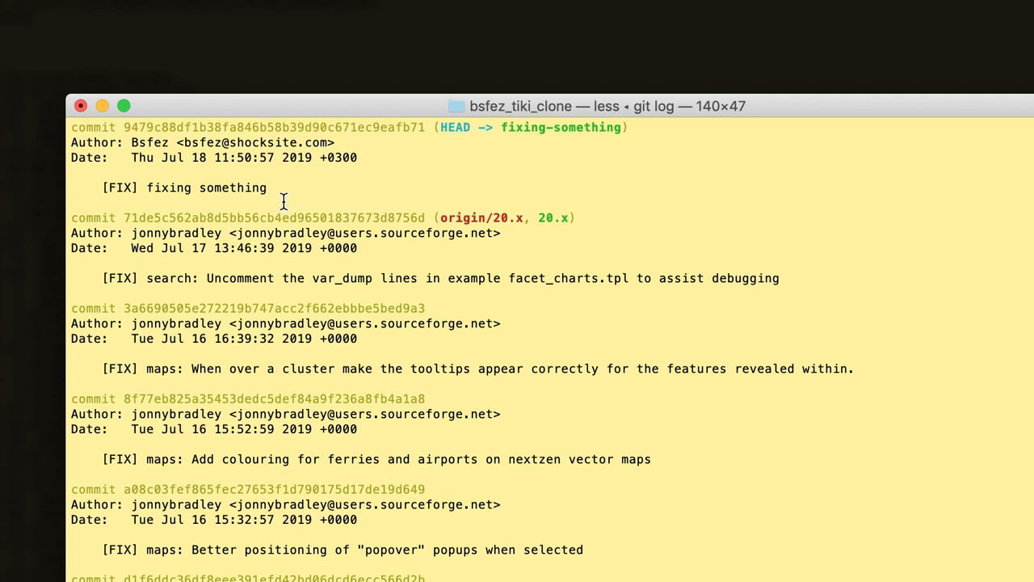
{"action": "double_click", "coordinate": [207, 187]}
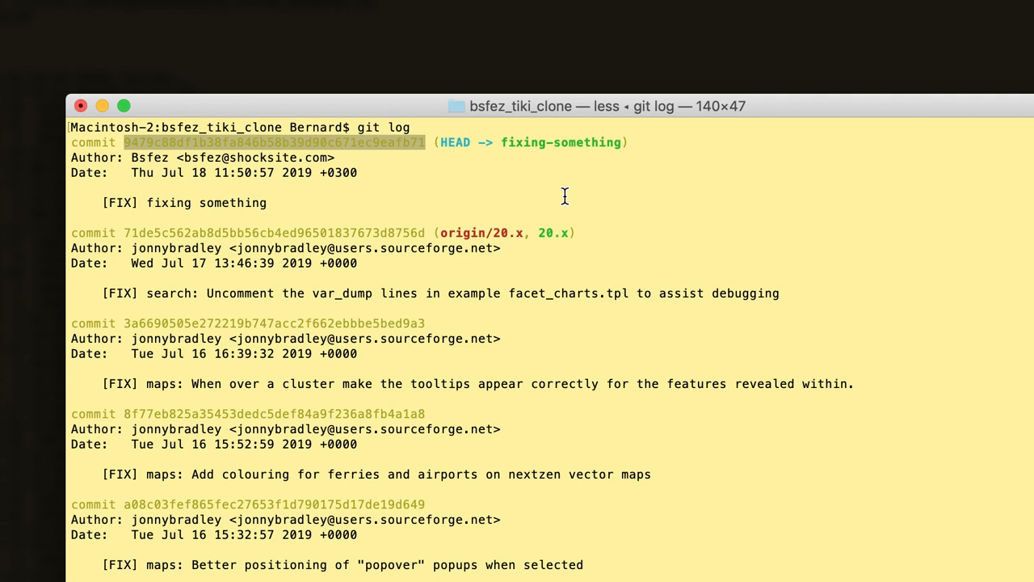
{"action": "key", "text": "q"}
{"action": "type", "text": "git"}
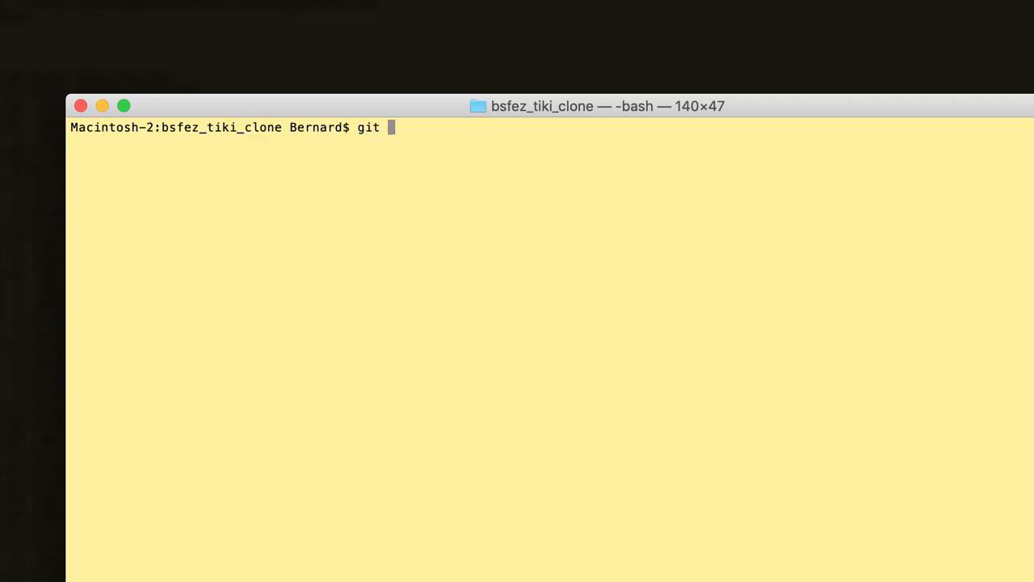
Step: Push fixing-something to origin with upstream tracking (git push -u)
{"action": "type", "text": "push"}
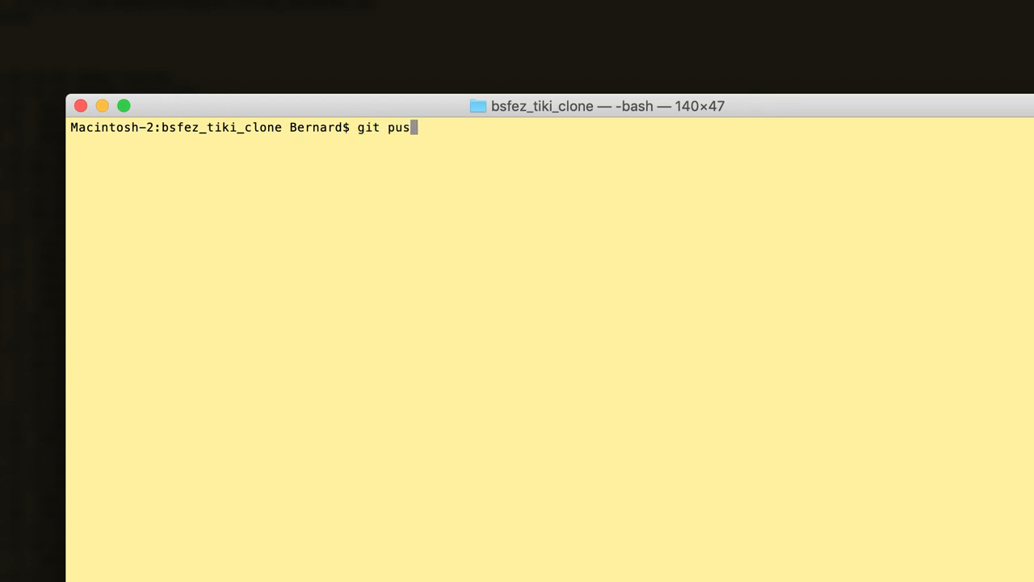
{"action": "type", "text": "h -u origin fixi"}
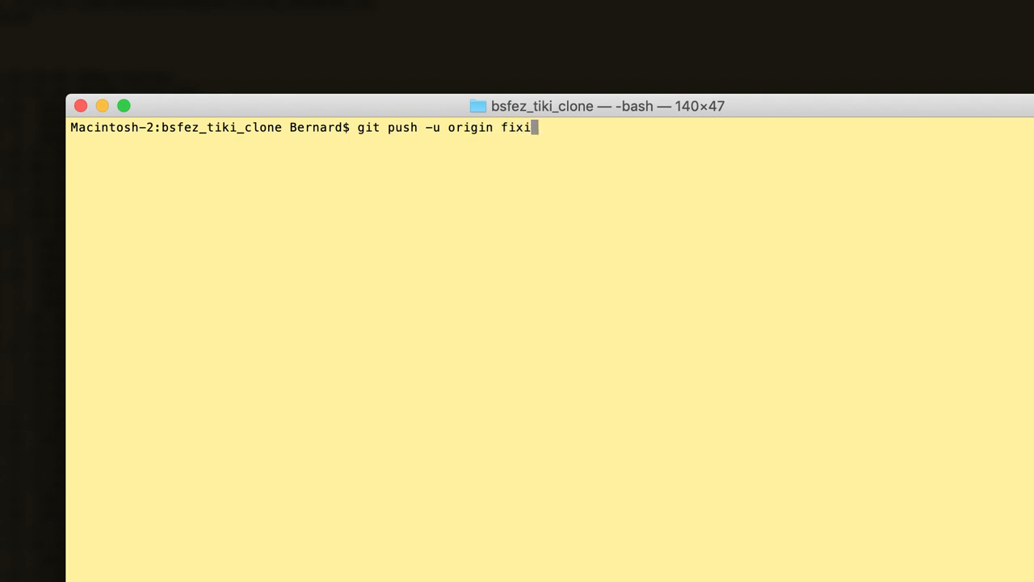
{"action": "type", "text": "ng-something"}
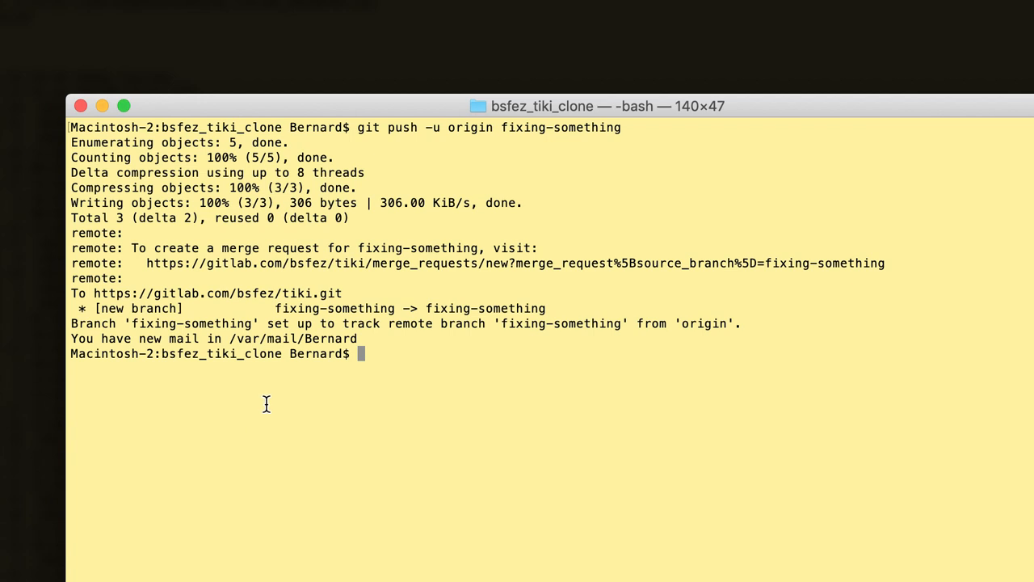
{"action": "mouse_move", "coordinate": [419, 242]}
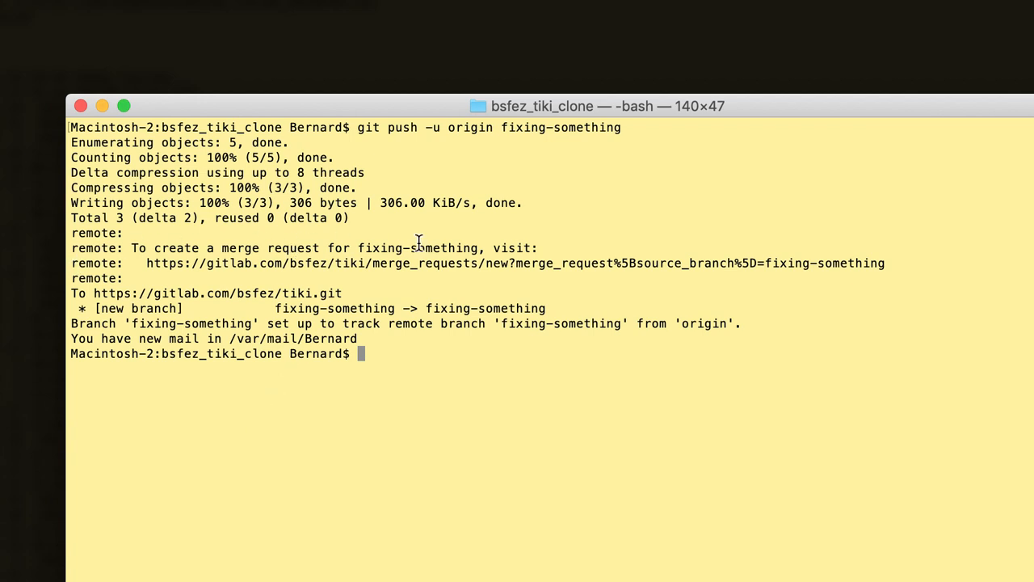
{"action": "mouse_move", "coordinate": [168, 353]}
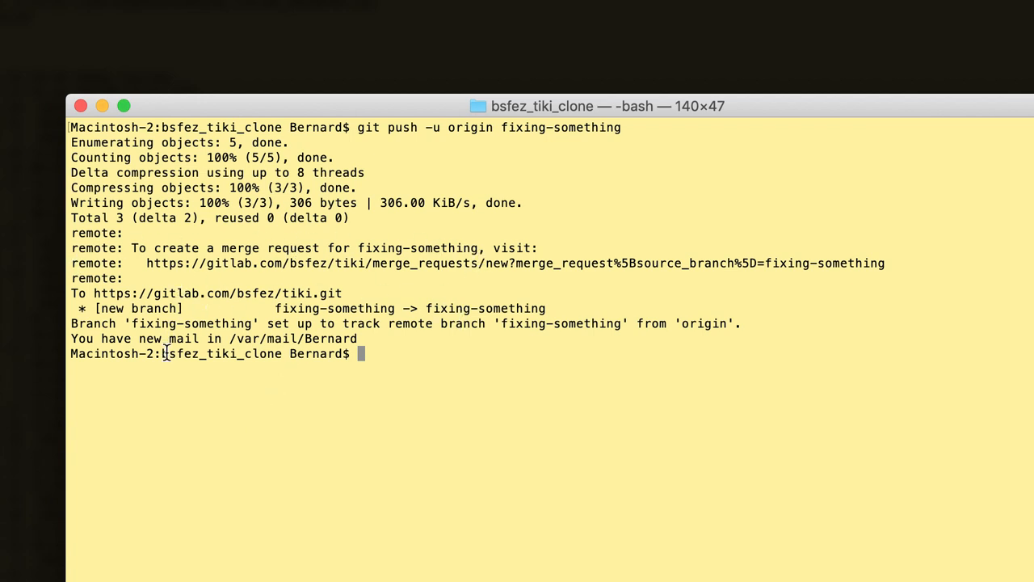
{"action": "mouse_move", "coordinate": [323, 483]}
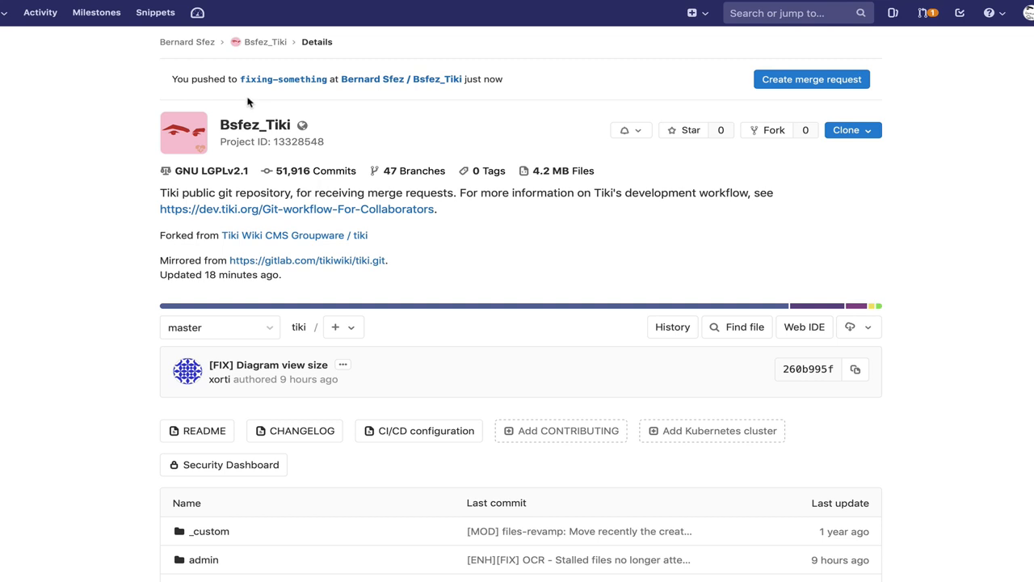
{"action": "mouse_move", "coordinate": [278, 113]}
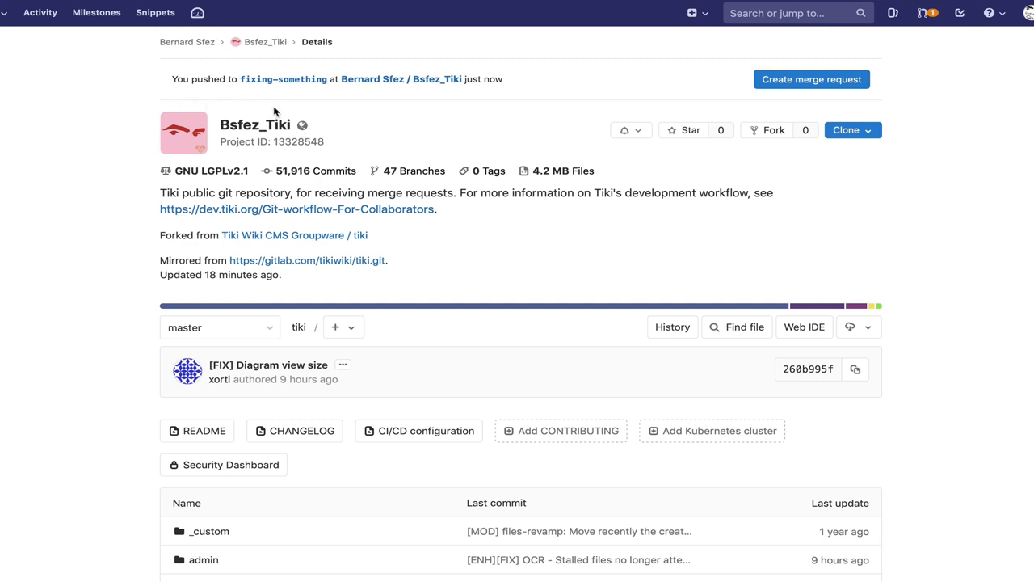
{"action": "mouse_move", "coordinate": [158, 76]}
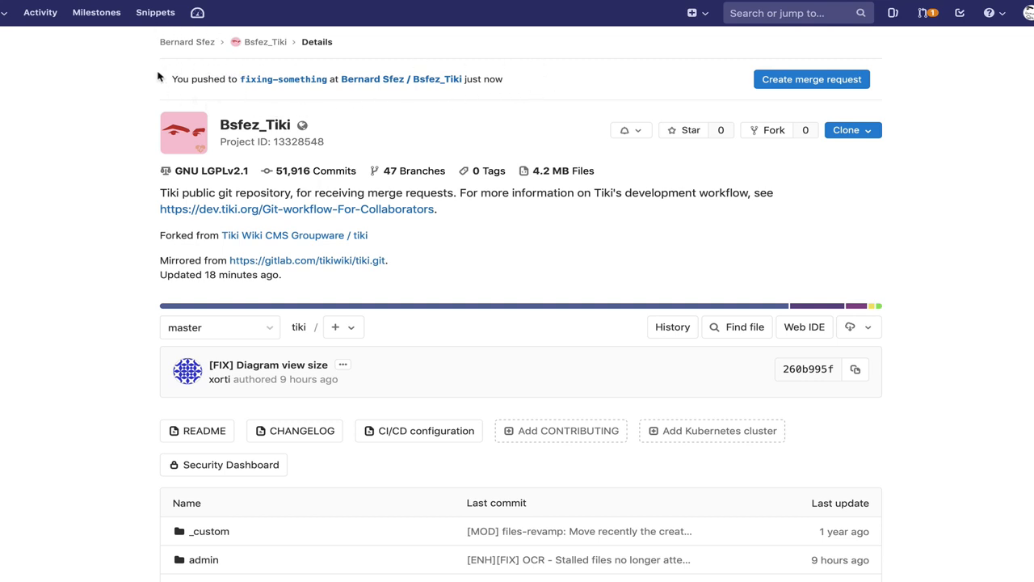
{"action": "left_click", "coordinate": [218, 326]}
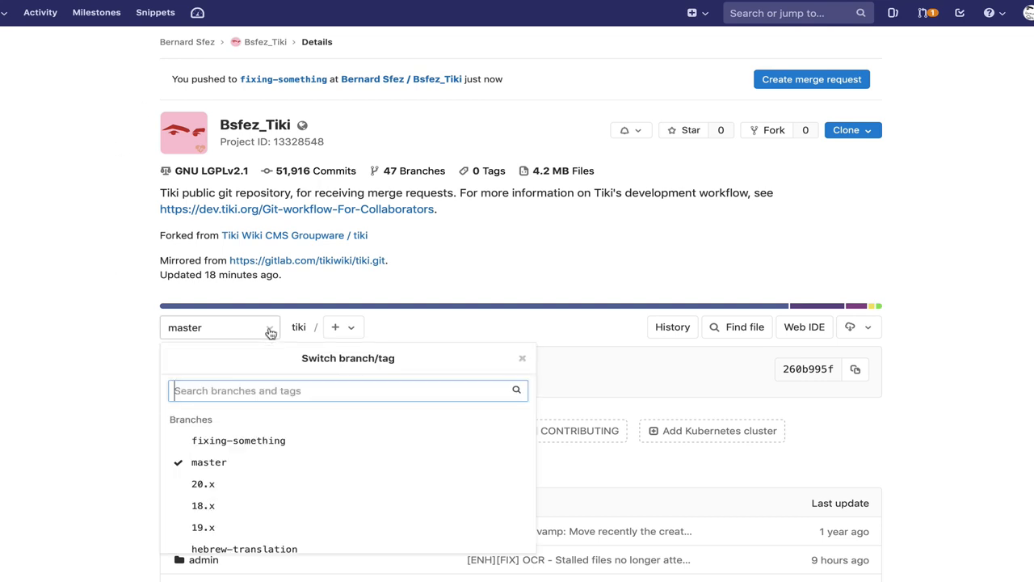
{"action": "scroll", "scroll_direction": "down", "scroll_amount": 3}
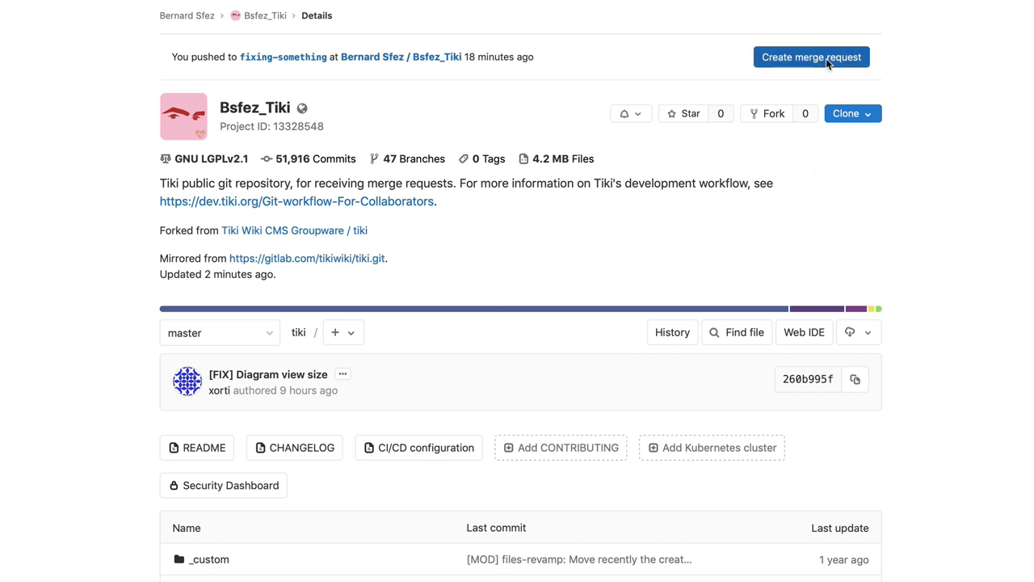
Step: Review the new merge request form for fixing-something into tiki master without submitting it
{"action": "left_click", "coordinate": [811, 56]}
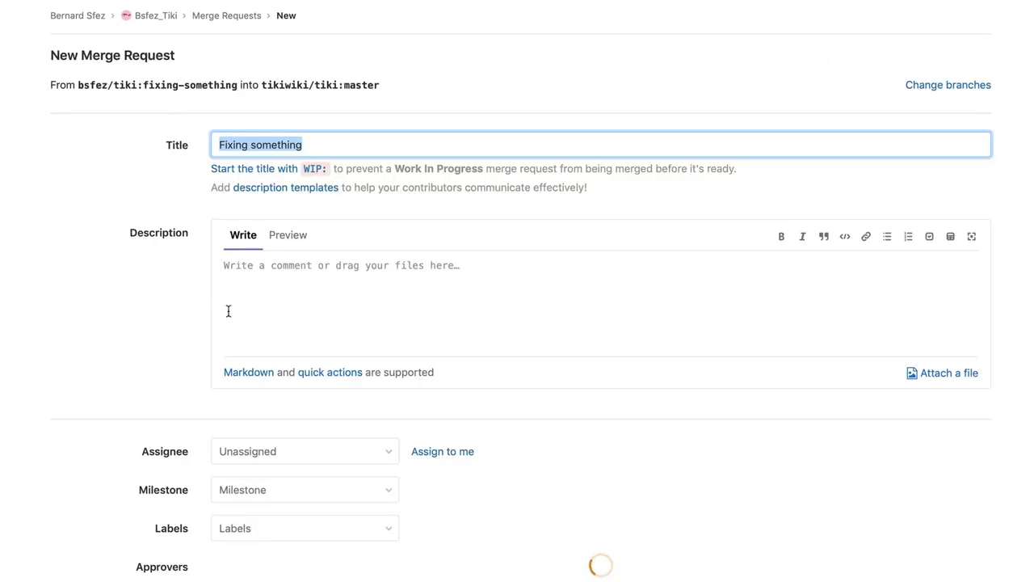
{"action": "scroll", "scroll_direction": "down", "scroll_amount": 3}
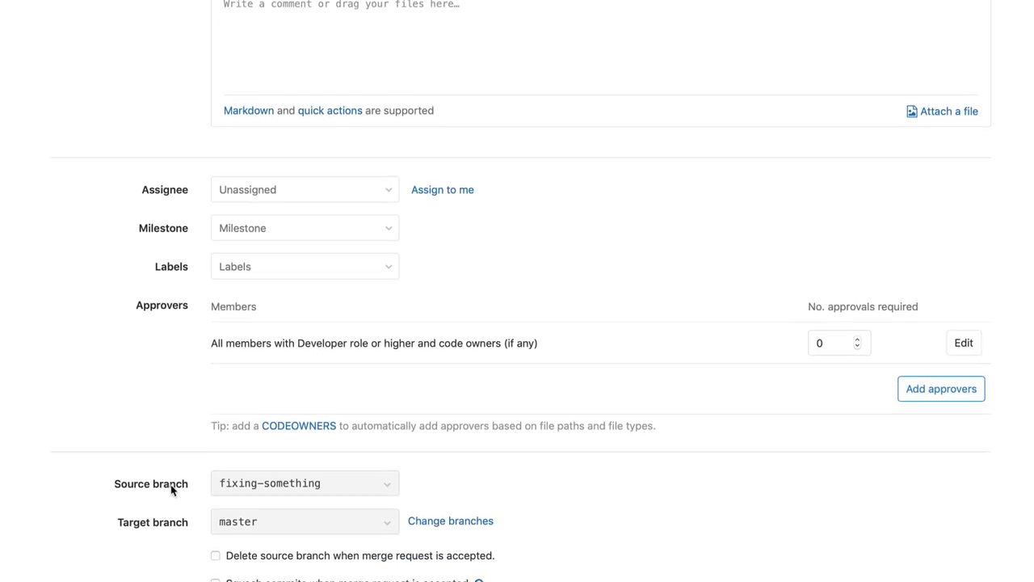
{"action": "scroll", "scroll_direction": "down", "scroll_amount": 3}
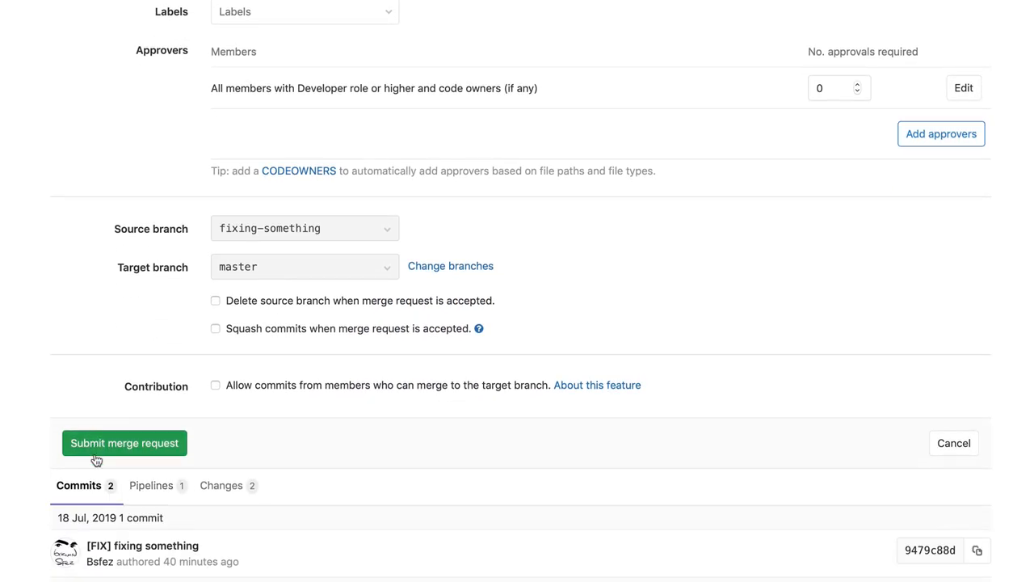
{"action": "scroll", "scroll_direction": "down", "scroll_amount": 3}
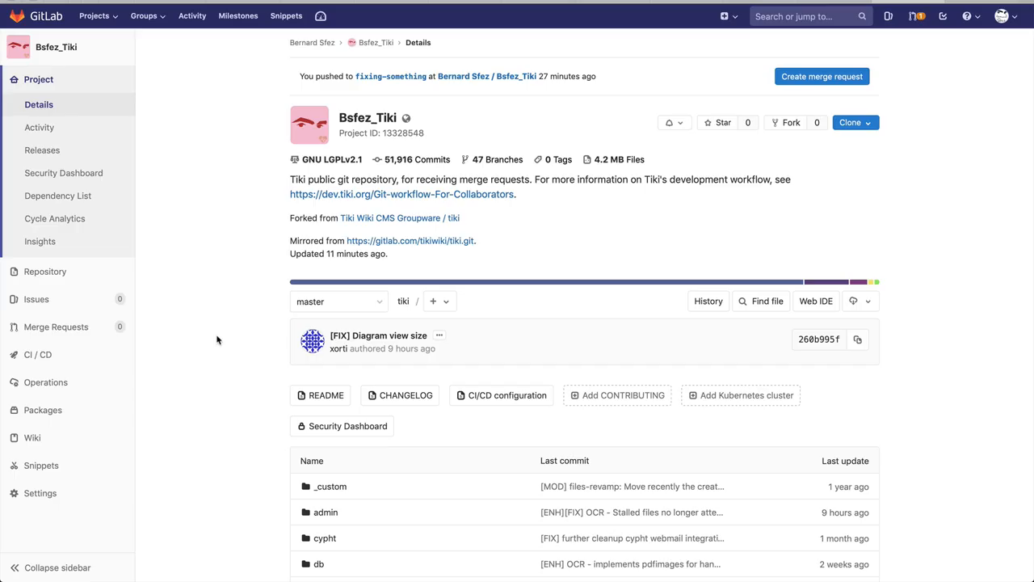
Step: Reach the Bsfez_Tiki repository settings and expand Mirroring repositories, showing the existing tiki pull mirror
{"action": "left_click", "coordinate": [39, 492]}
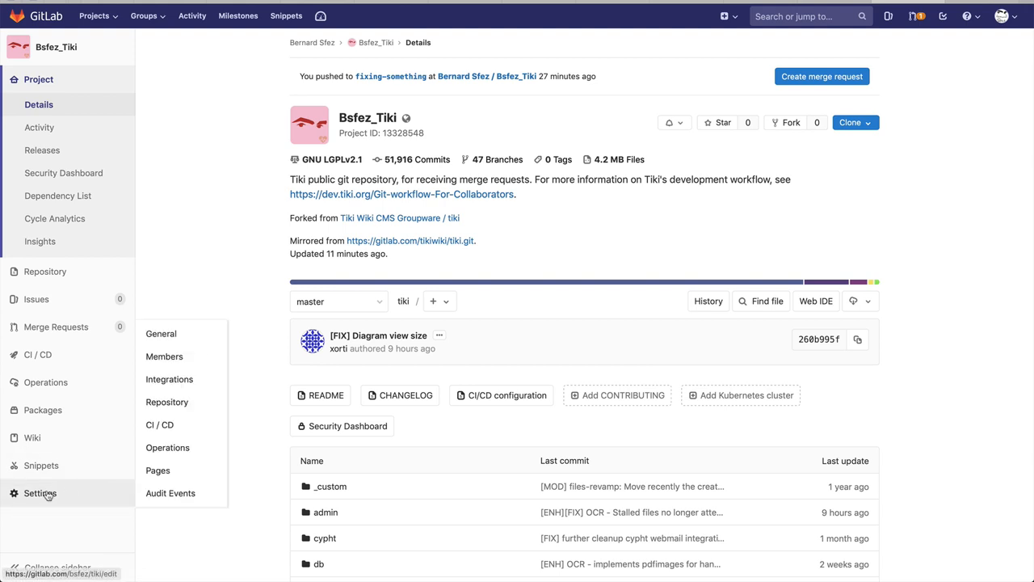
{"action": "mouse_move", "coordinate": [166, 401]}
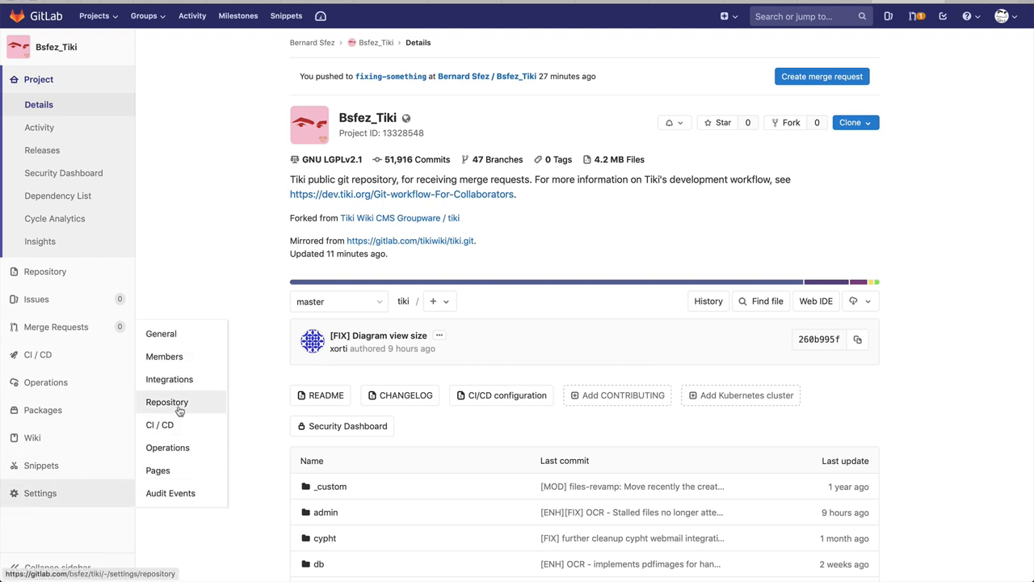
{"action": "left_click", "coordinate": [167, 400]}
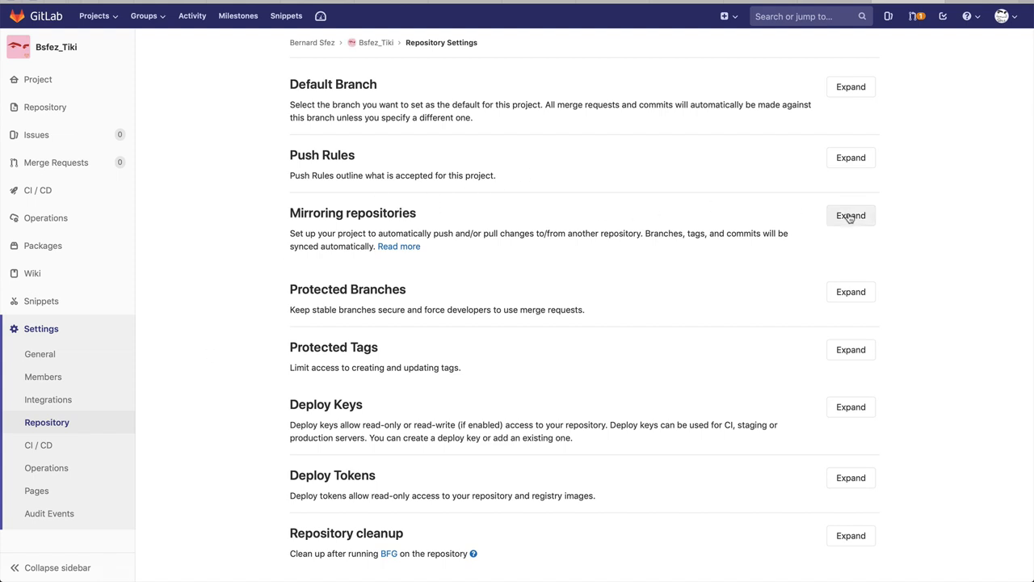
{"action": "left_click", "coordinate": [850, 215]}
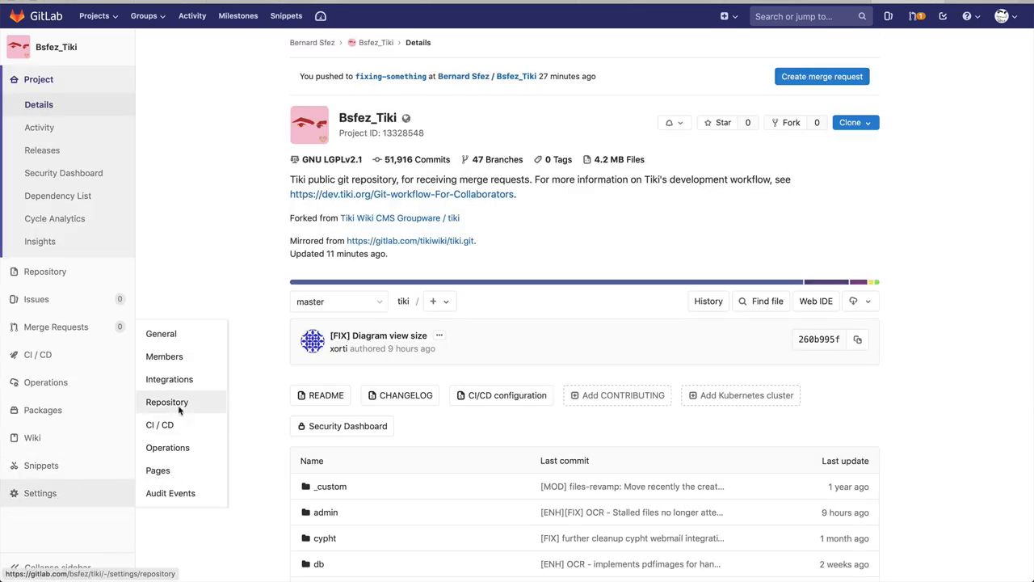
{"action": "left_click", "coordinate": [167, 401]}
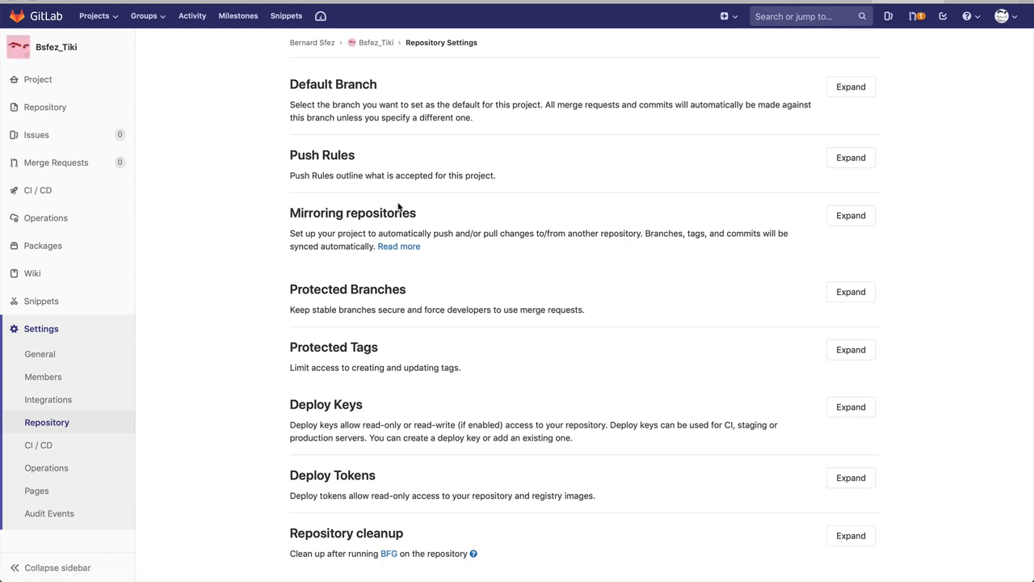
{"action": "left_click", "coordinate": [850, 215]}
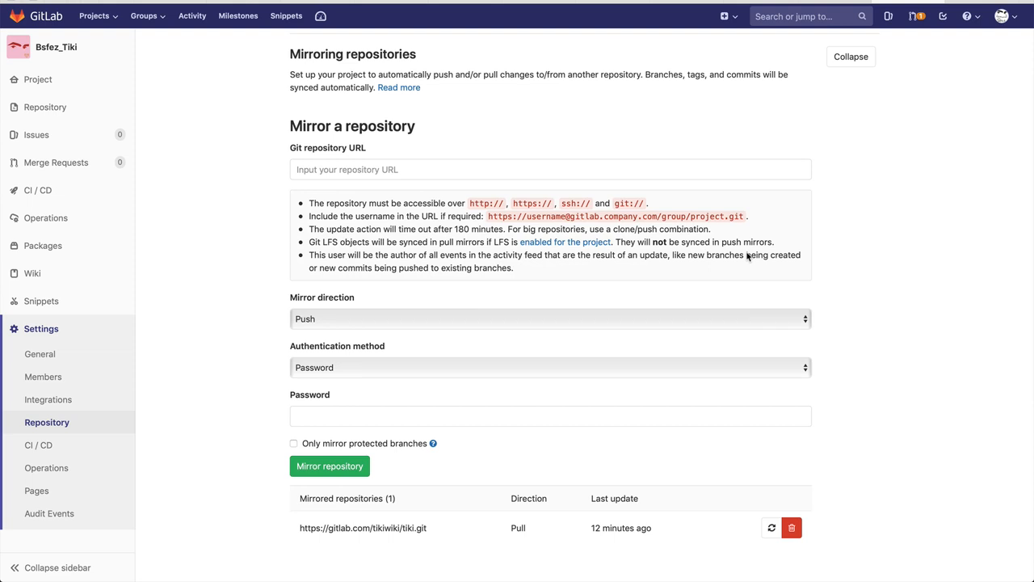
{"action": "mouse_move", "coordinate": [417, 169]}
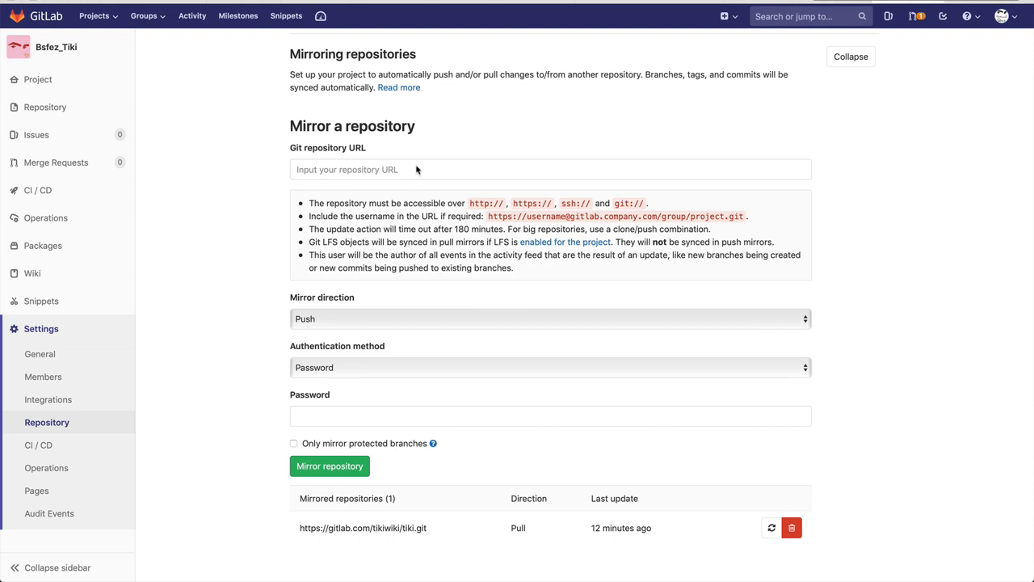
{"action": "mouse_move", "coordinate": [438, 171]}
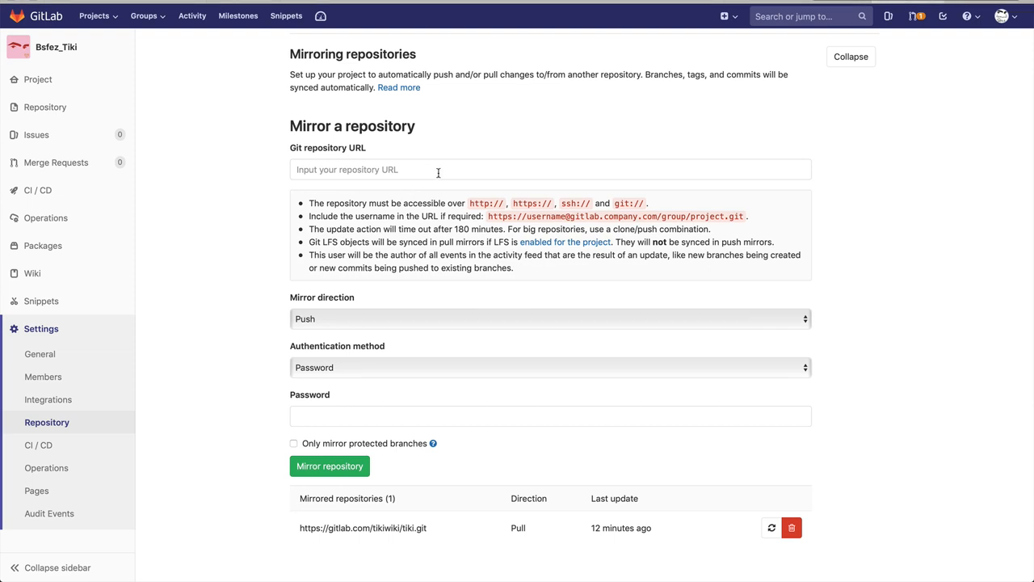
{"action": "type", "text": "https://gitlab.com/tikiwiki/tiki.git"}
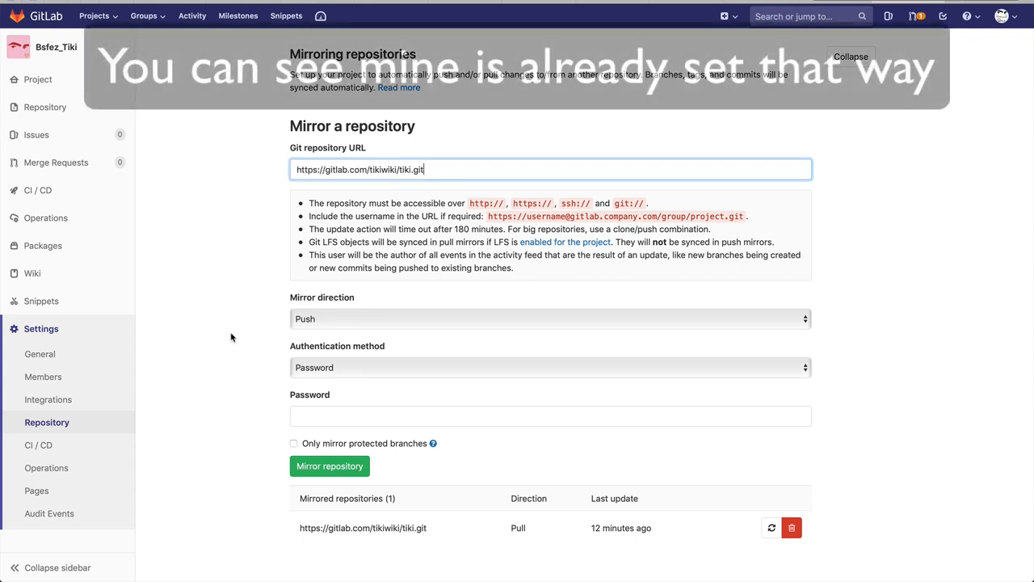
{"action": "scroll", "scroll_direction": "down", "scroll_amount": 3}
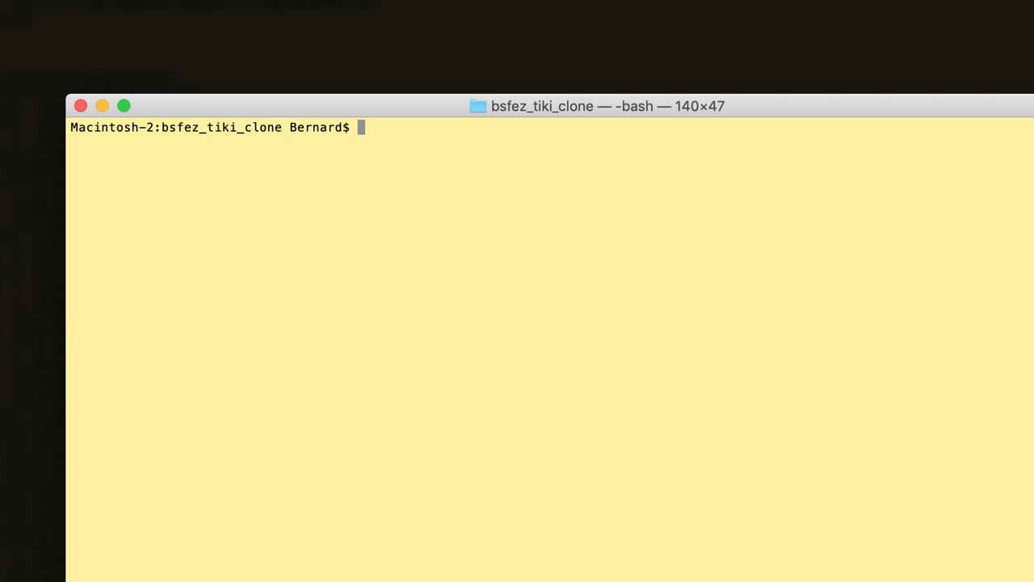
Step: Run git checkout 19.x in bsfez_tiki_clone, landing on 19.x up to date with origin/19.x
{"action": "type", "text": "git l"}
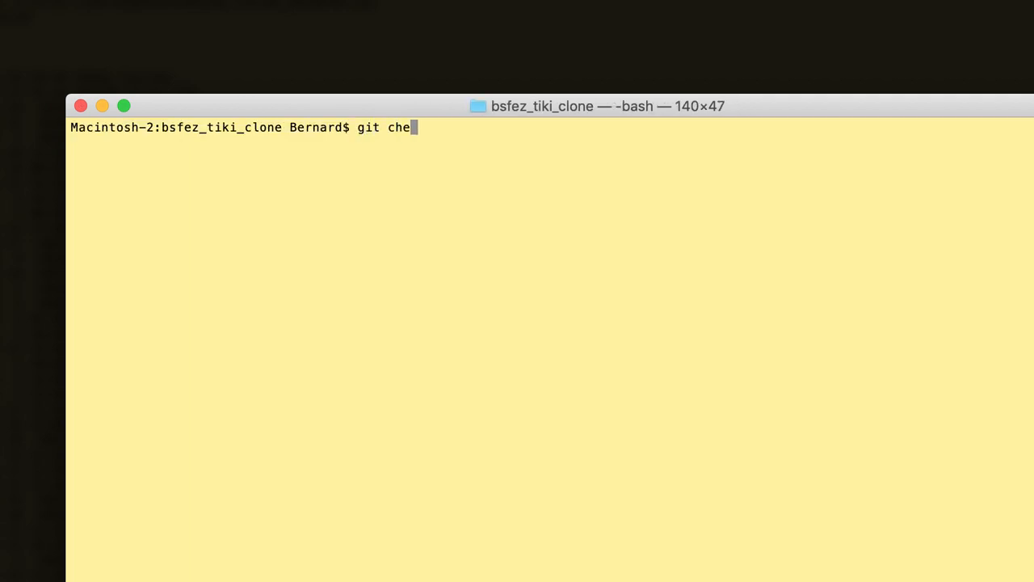
{"action": "type", "text": "ckout 19.x"}
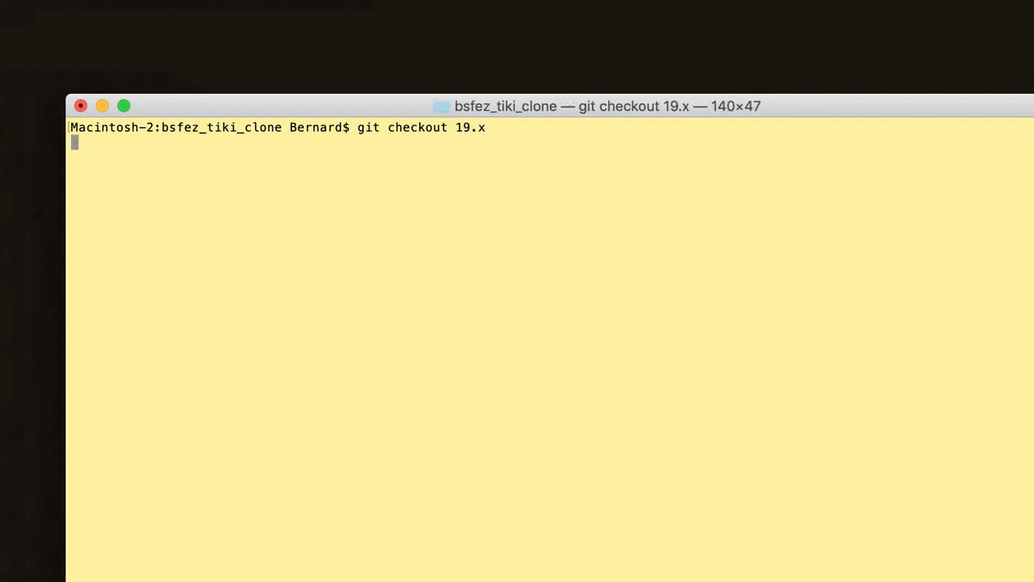
{"action": "key", "text": "Return"}
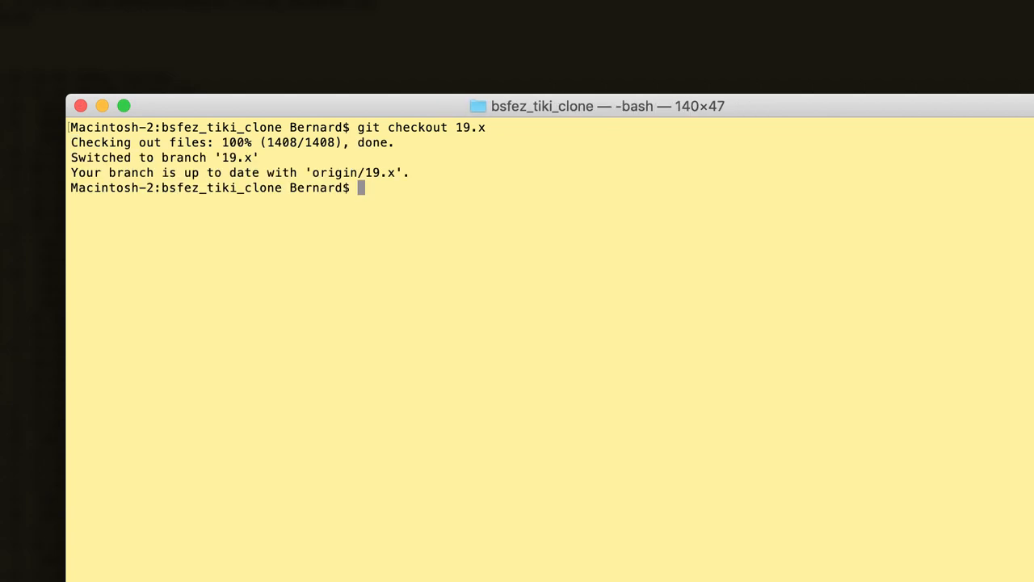
Step: Run git cherry-pick 9479c88df1b38fa846b58b39d90c671ec9eafb71 onto the 19.x branch
{"action": "type", "text": "git cherry"}
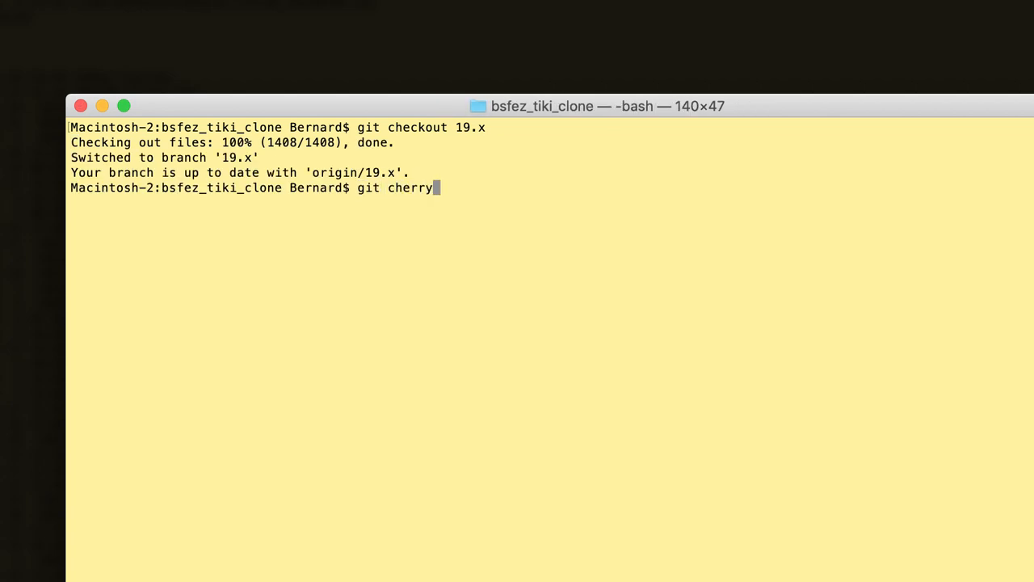
{"action": "type", "text": "-pick"}
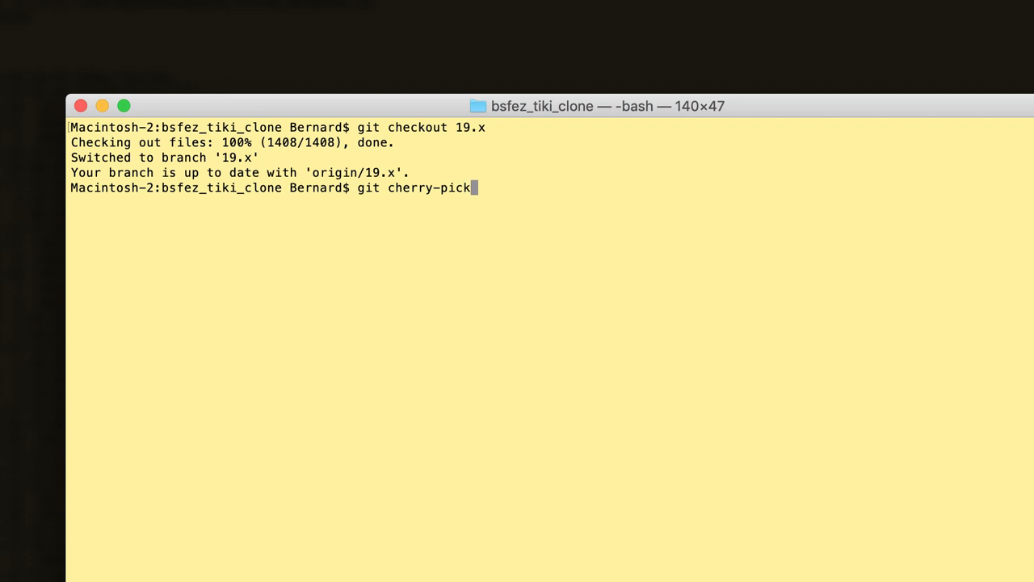
{"action": "type", "text": "9479c88df1b38fa846b58b39d90c671ec9eafb71"}
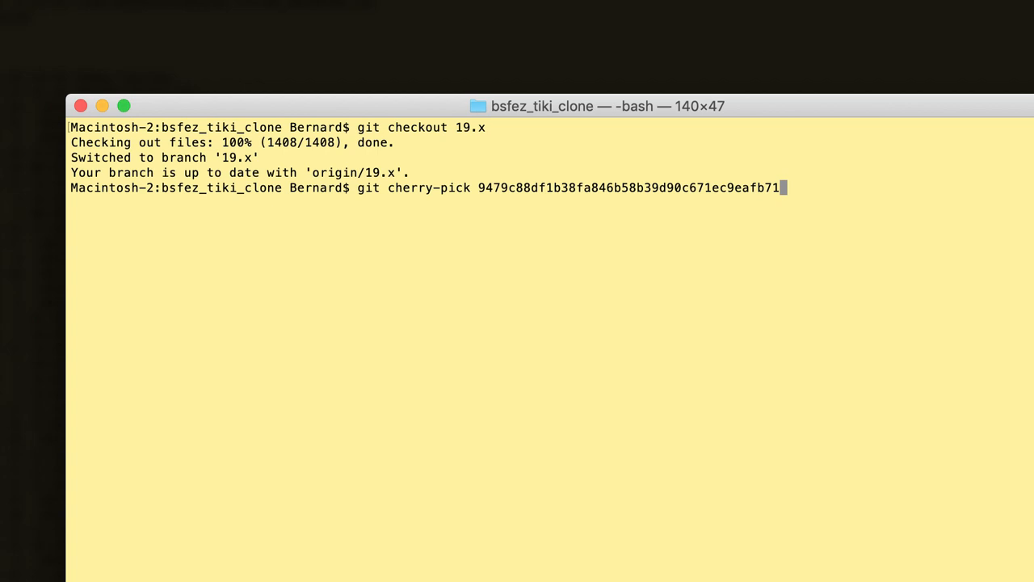
{"action": "key", "text": "Backspace"}
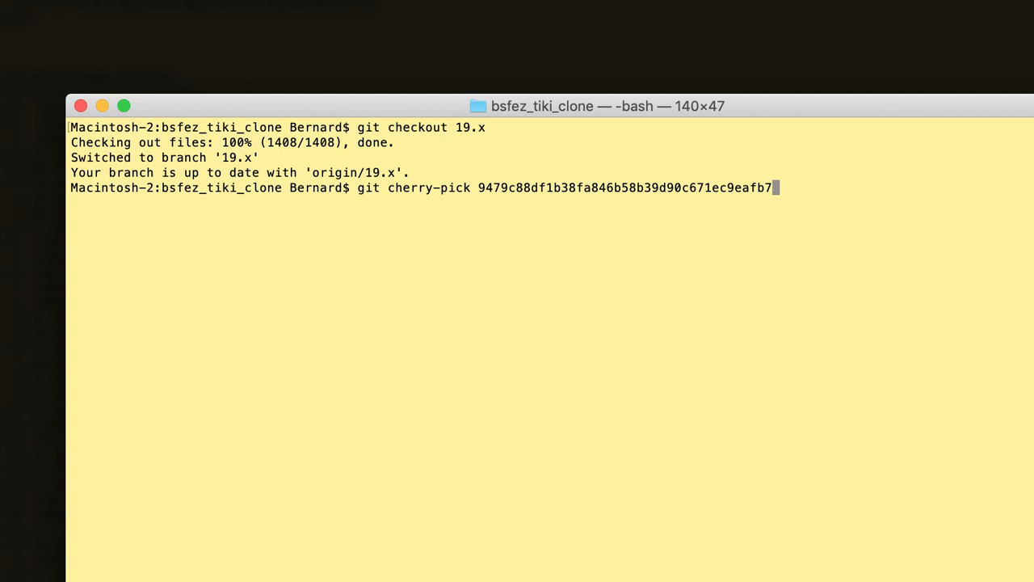
{"action": "key", "text": "BackSpace"}
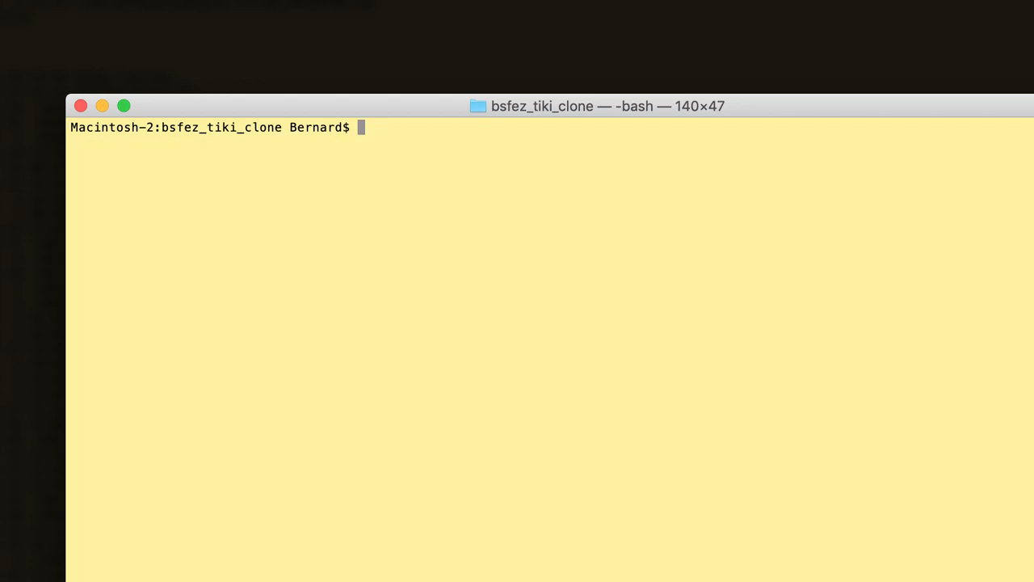
Step: Run git commit --amend and prefix the message with bp/r55555 before [FIX] in nano
{"action": "type", "text": "git commit --a"}
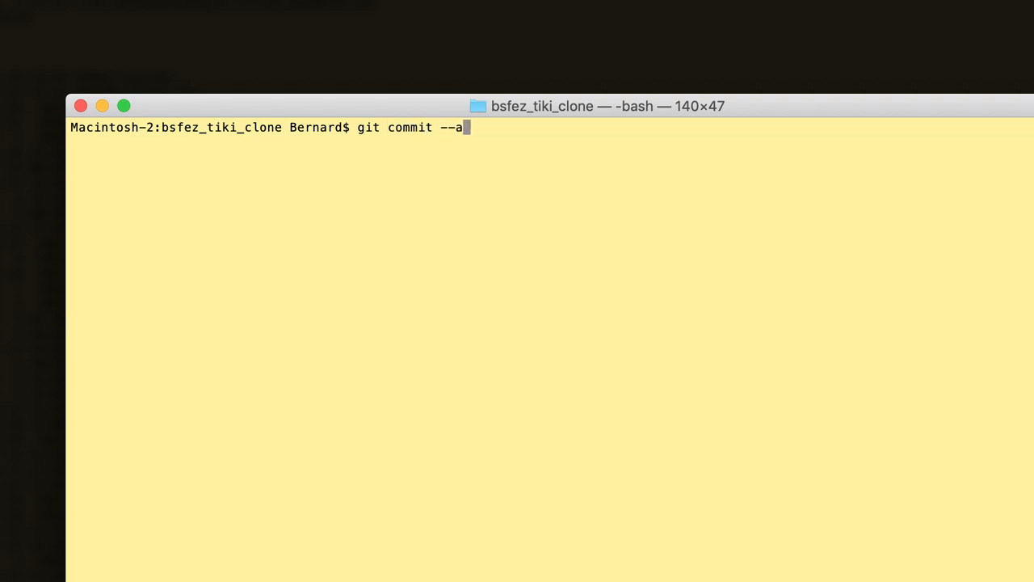
{"action": "type", "text": "mend"}
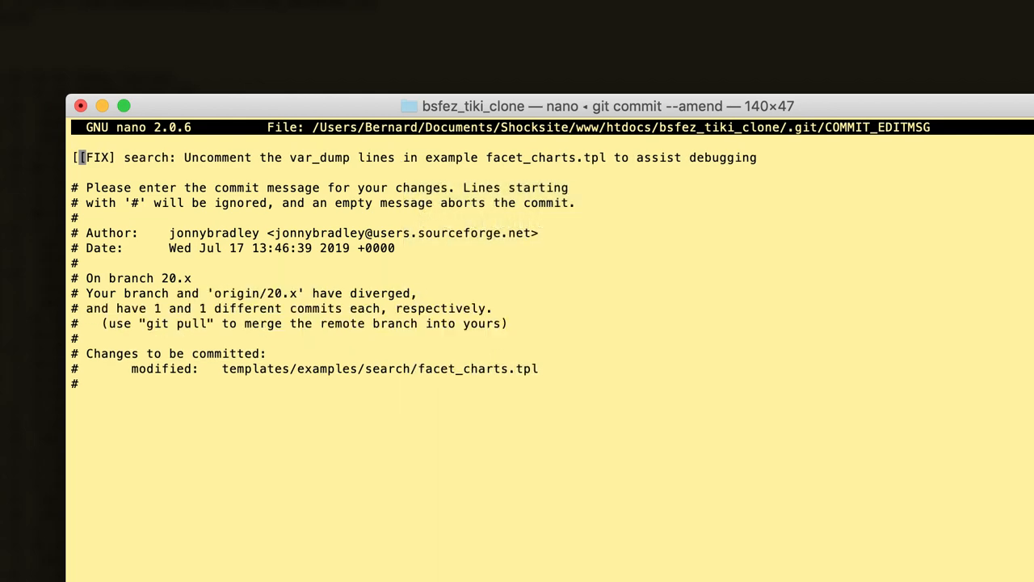
{"action": "type", "text": "b"}
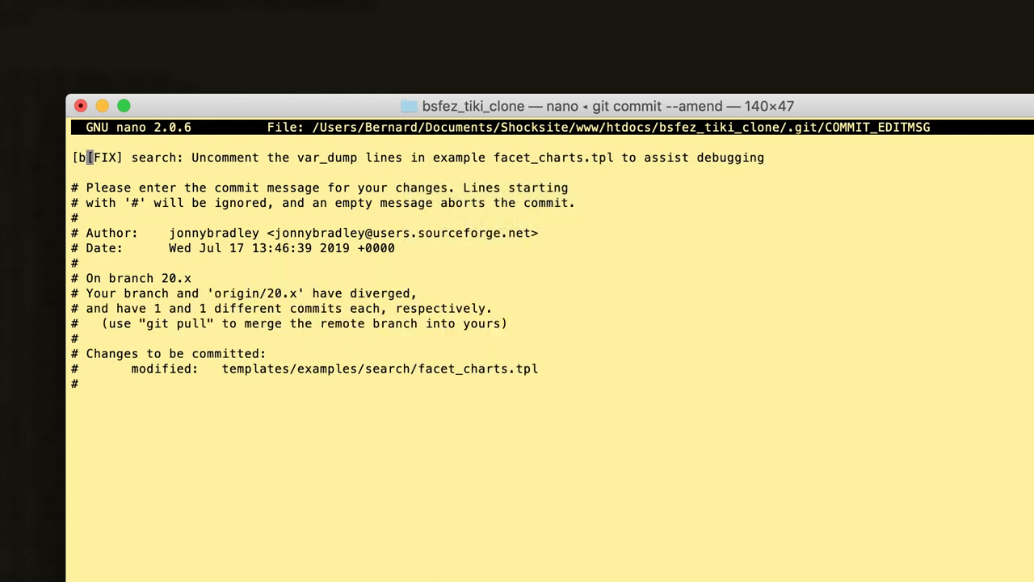
{"action": "type", "text": "p/r"}
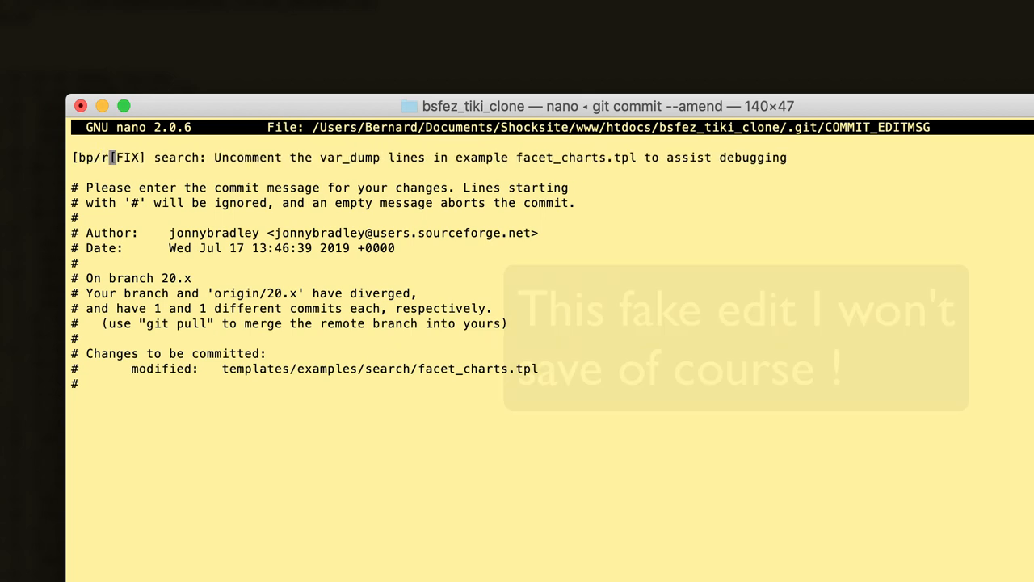
{"action": "type", "text": "55555"}
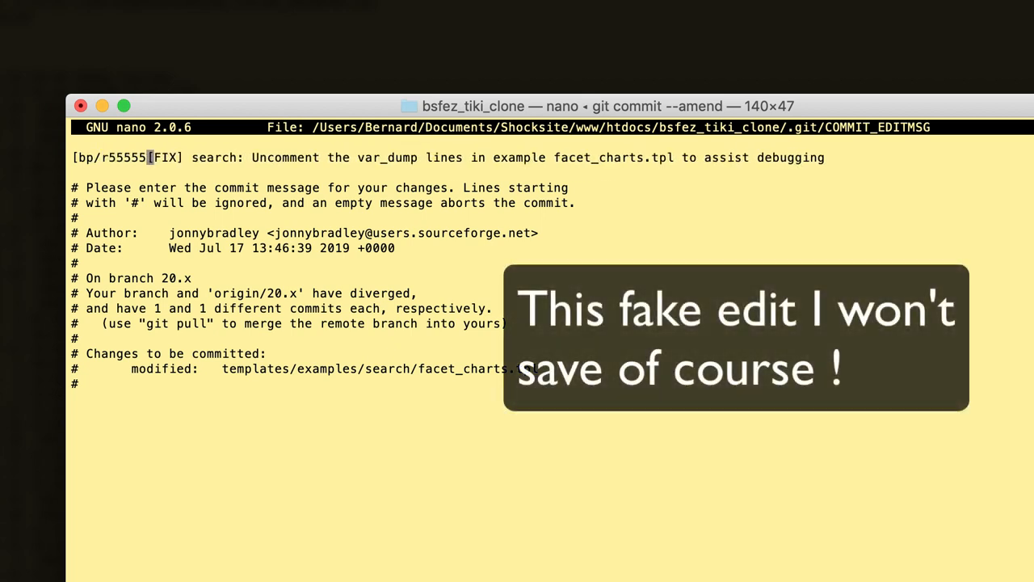